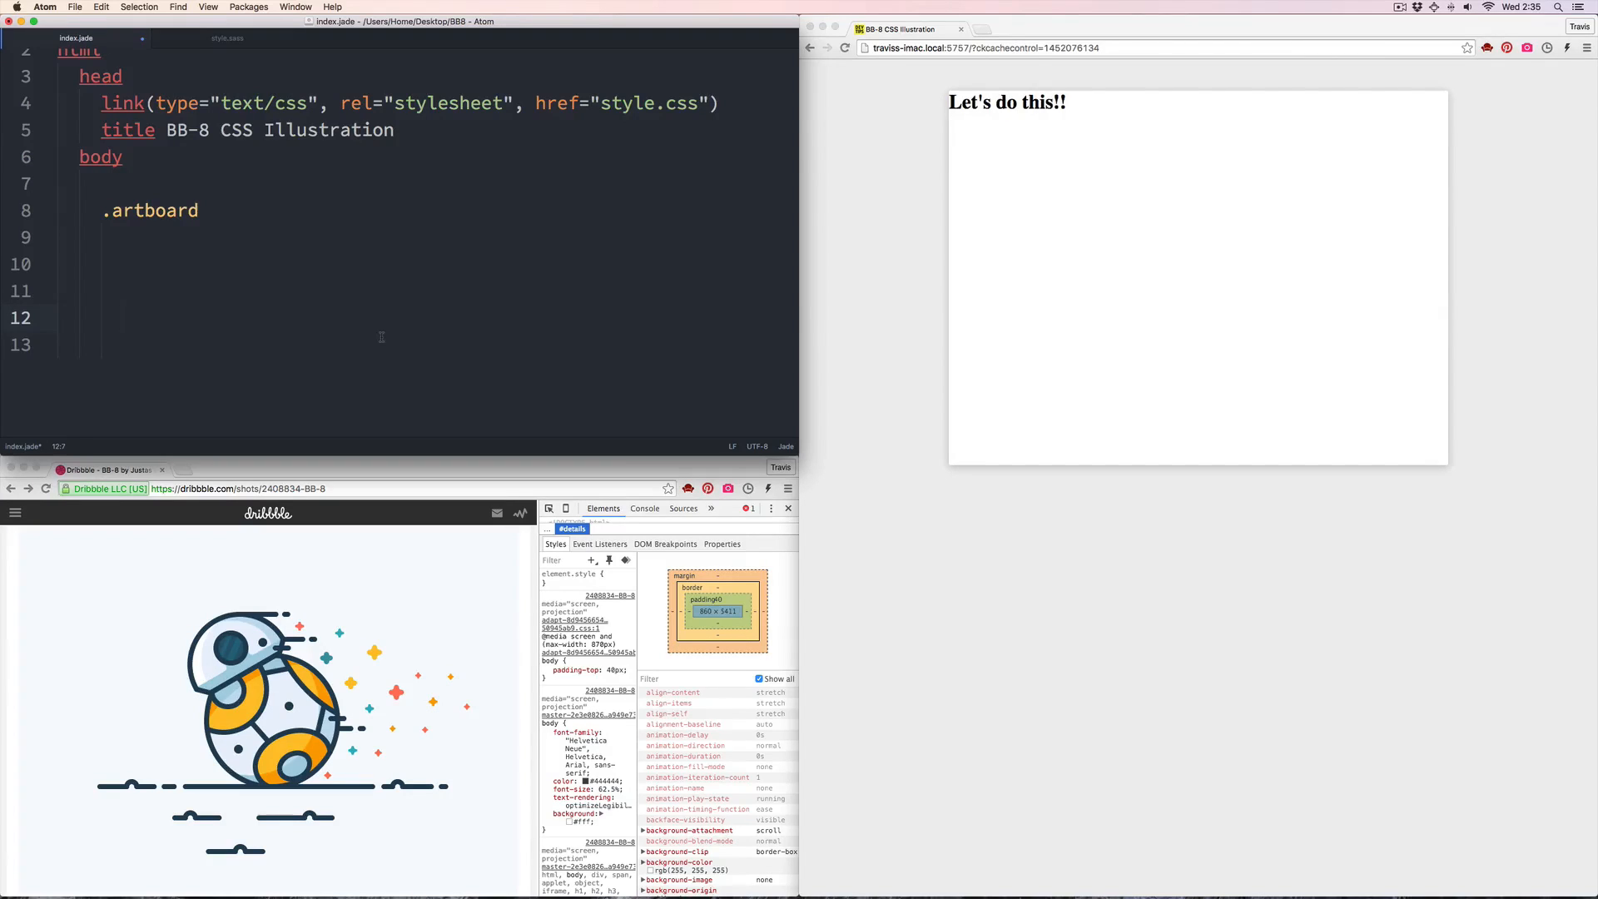
Add a .bb8 element, colour variables and an 800×600 white artboard with a soft shadow
type(".bb8")
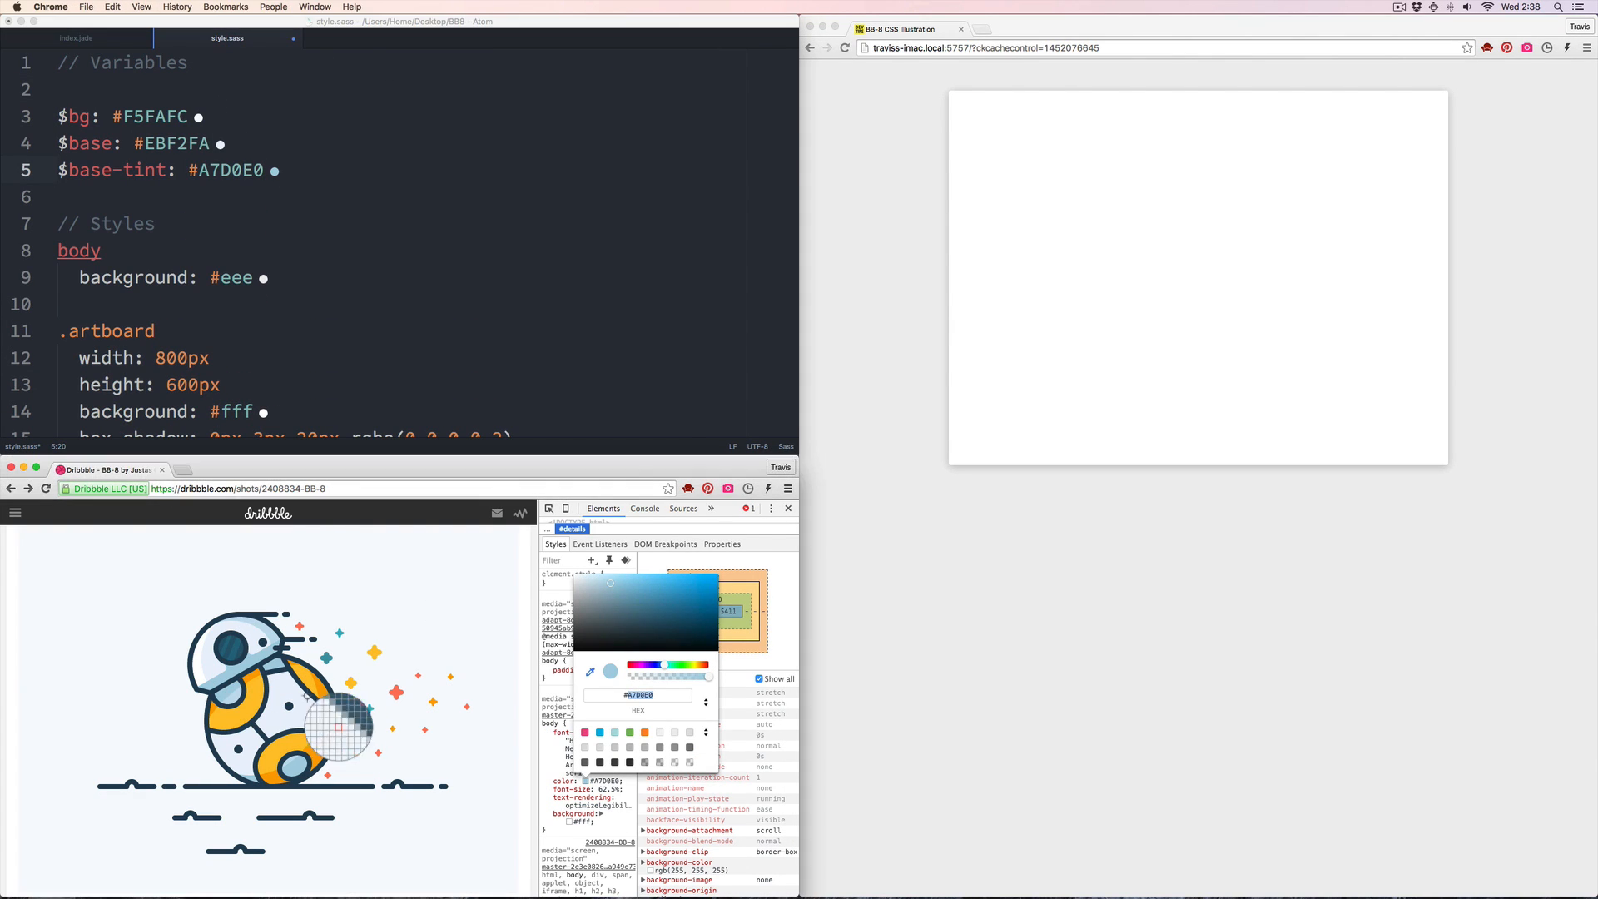
Add $stroke #244356, $red and $blue variables, and write .bb8 and .bb8-body circle rules
type("$stroke: #244356")
left_click(425, 411)
type("$bg")
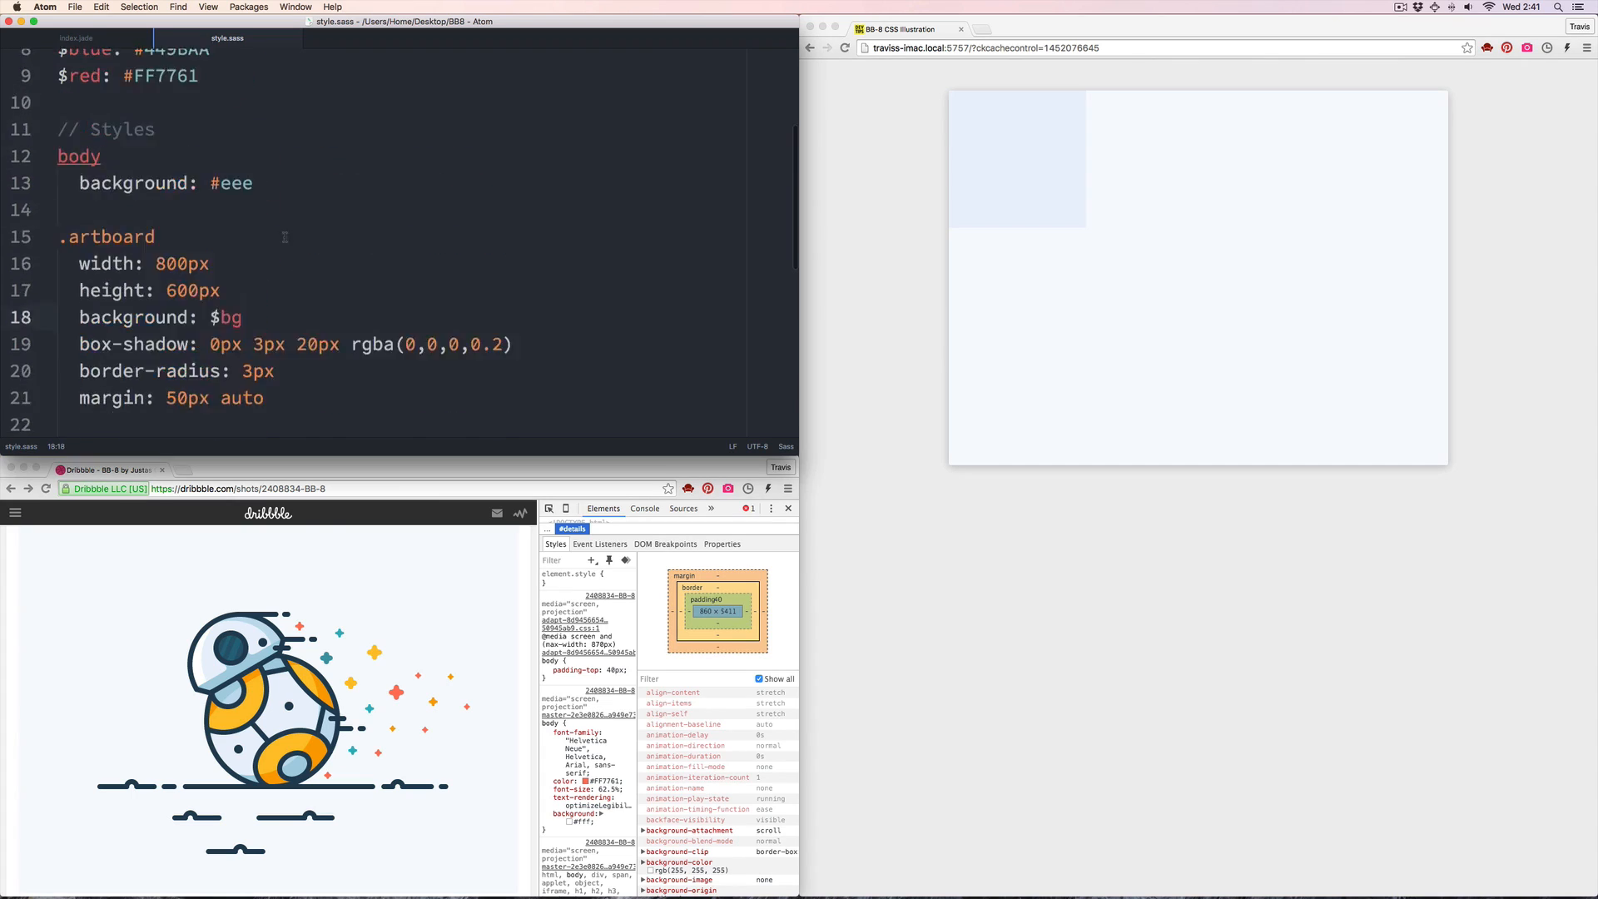
type("border: 20px white solid")
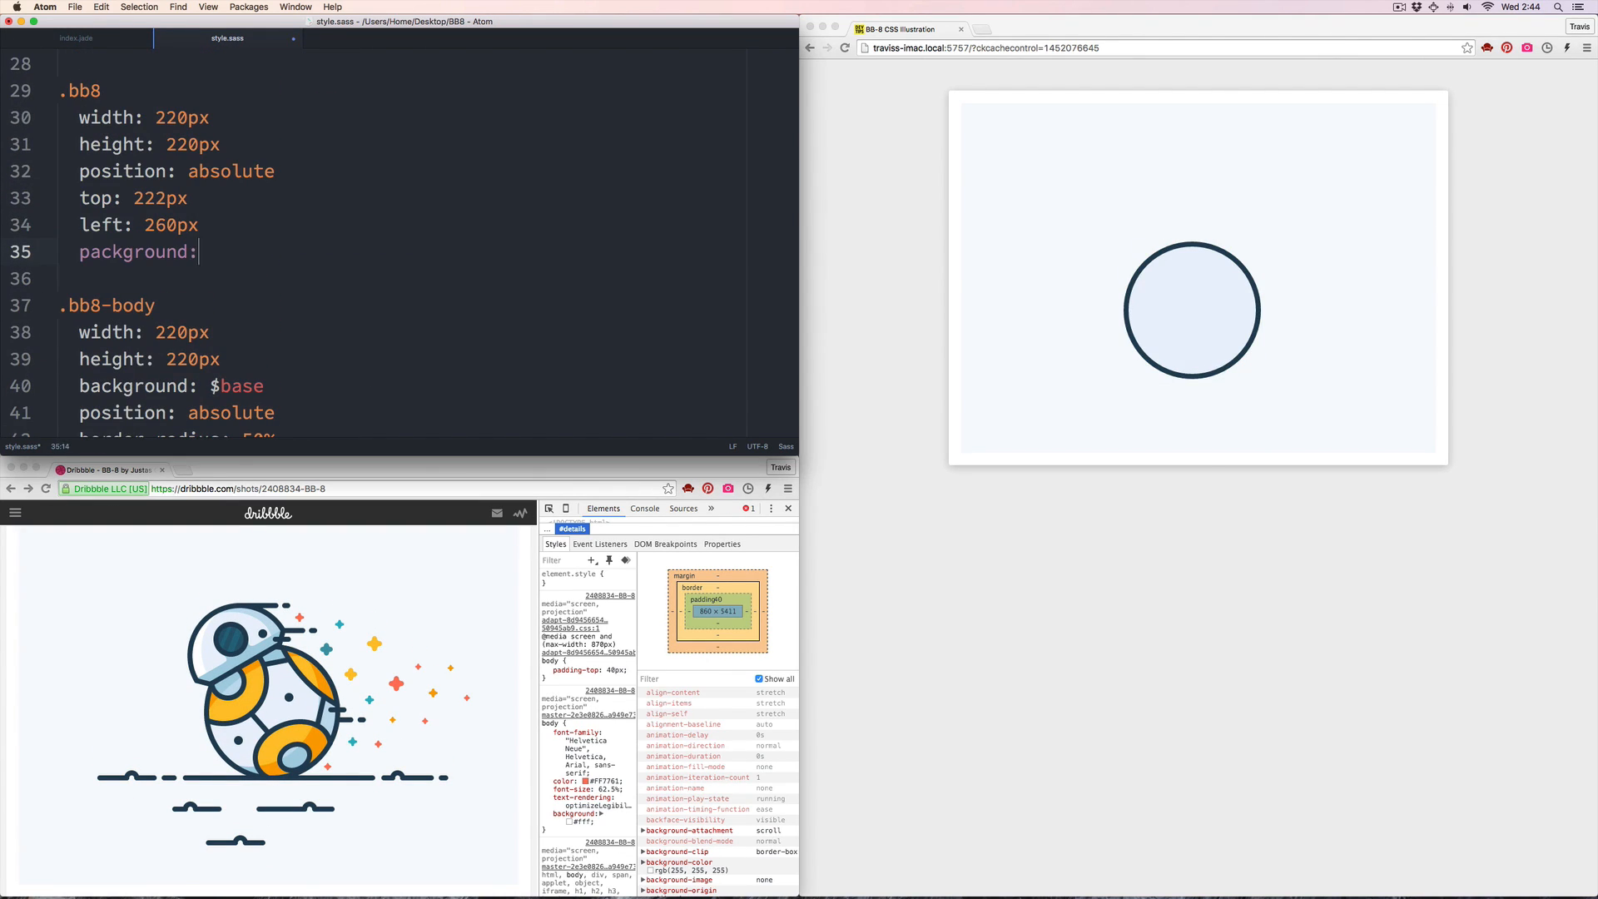
Tint .bb8 with fade-out(pink, 0.7), then add 120px .circle and .circle-1/2/3 rules
type("fade-out(pink, 0.7)")
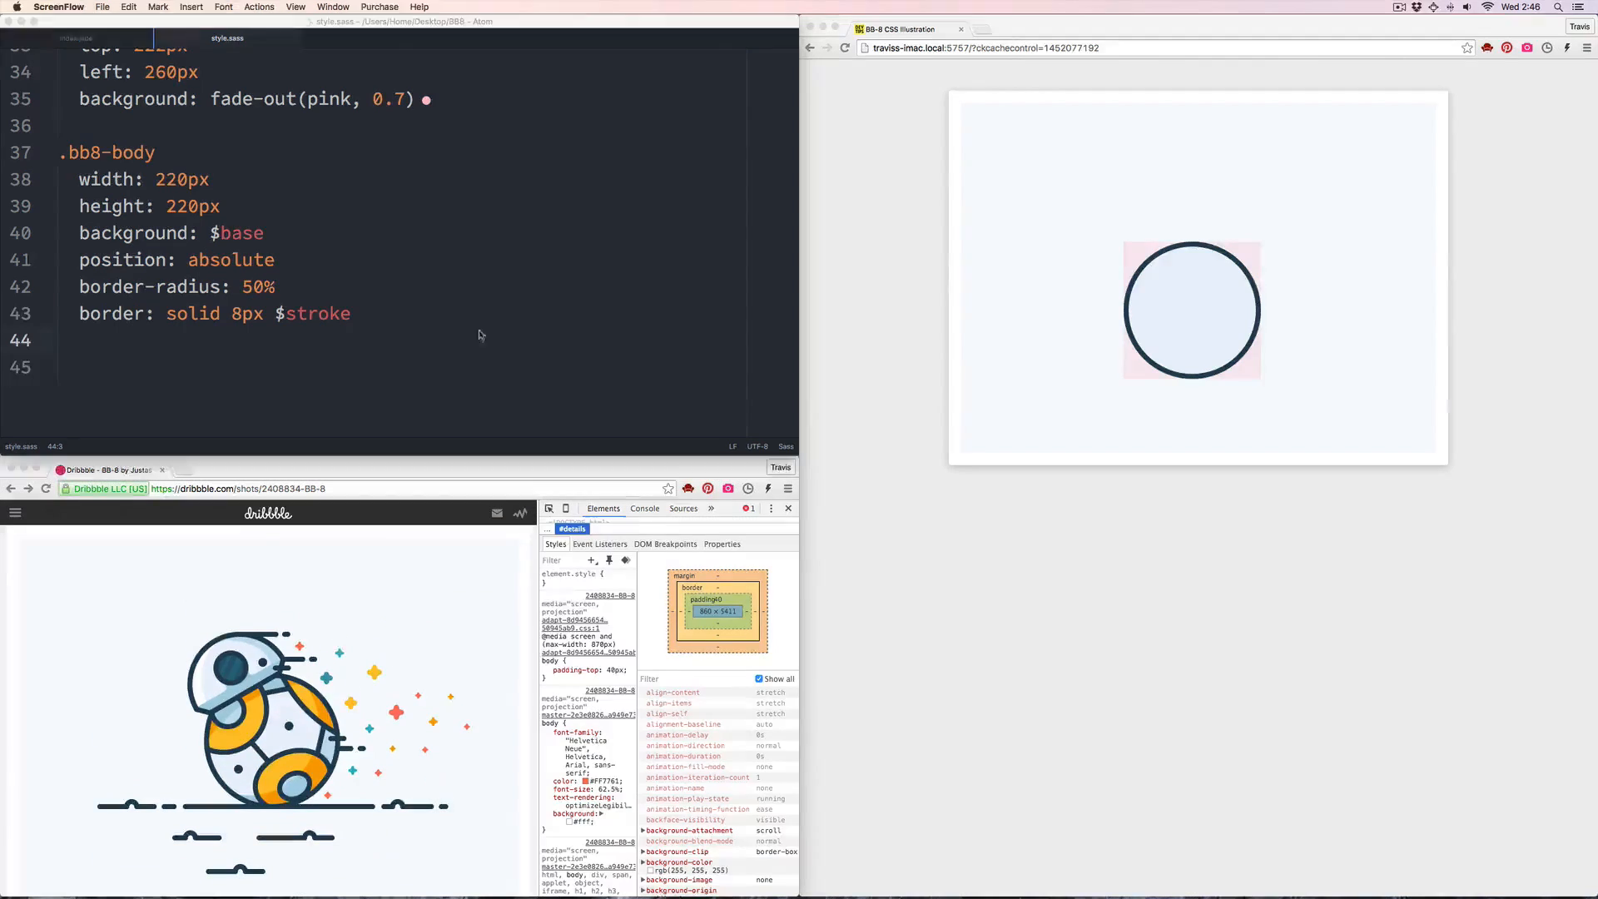
left_click(96, 38)
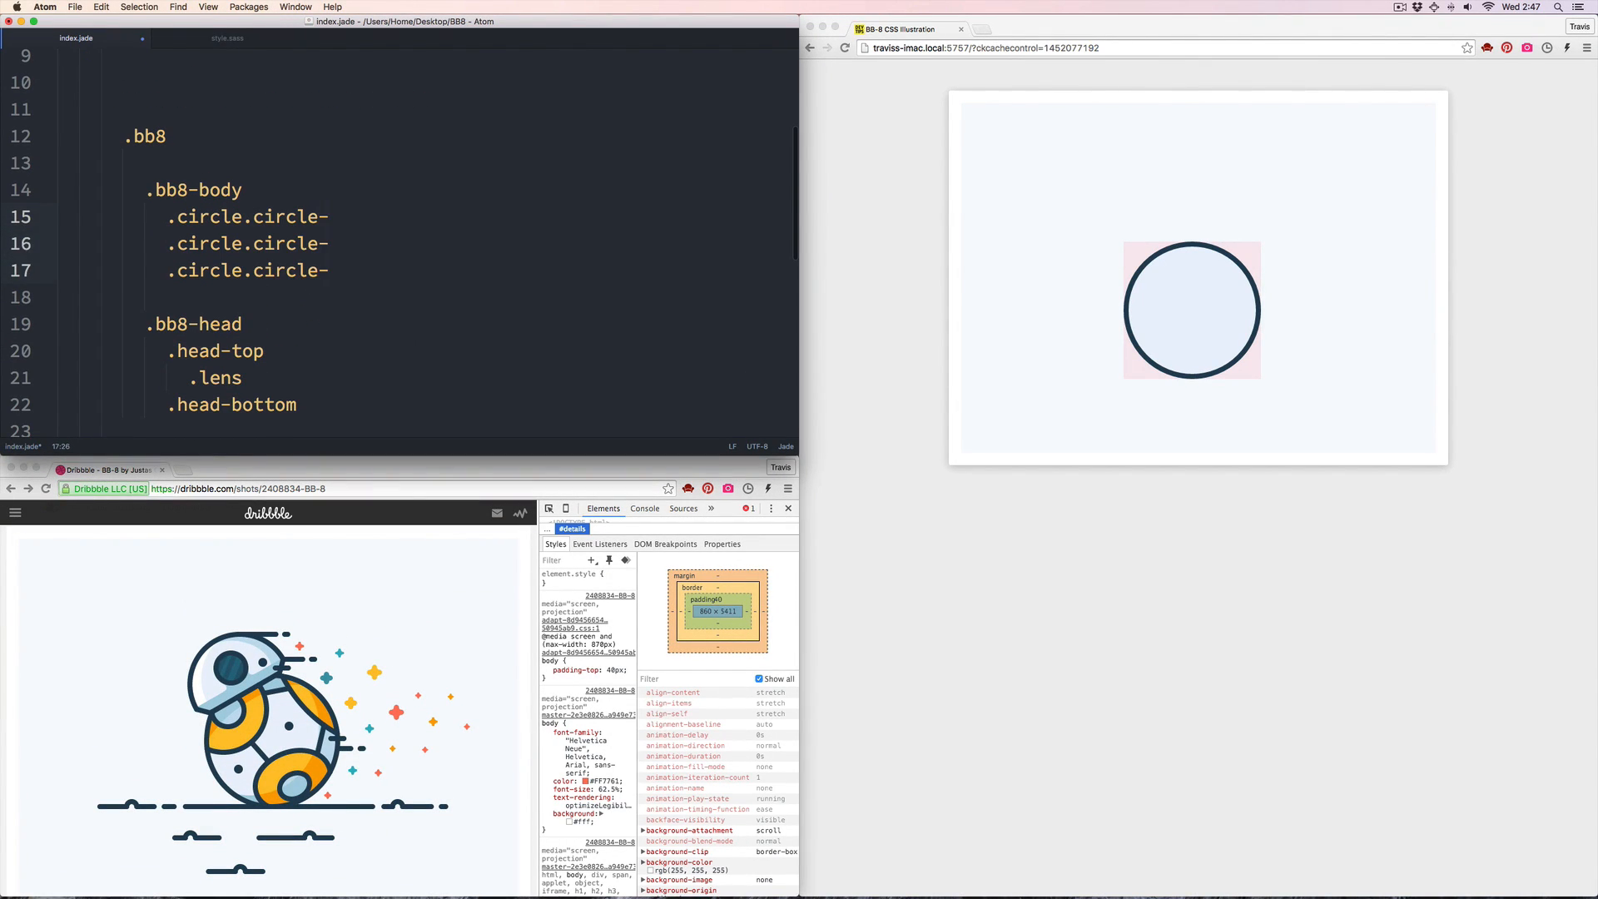
left_click(224, 39)
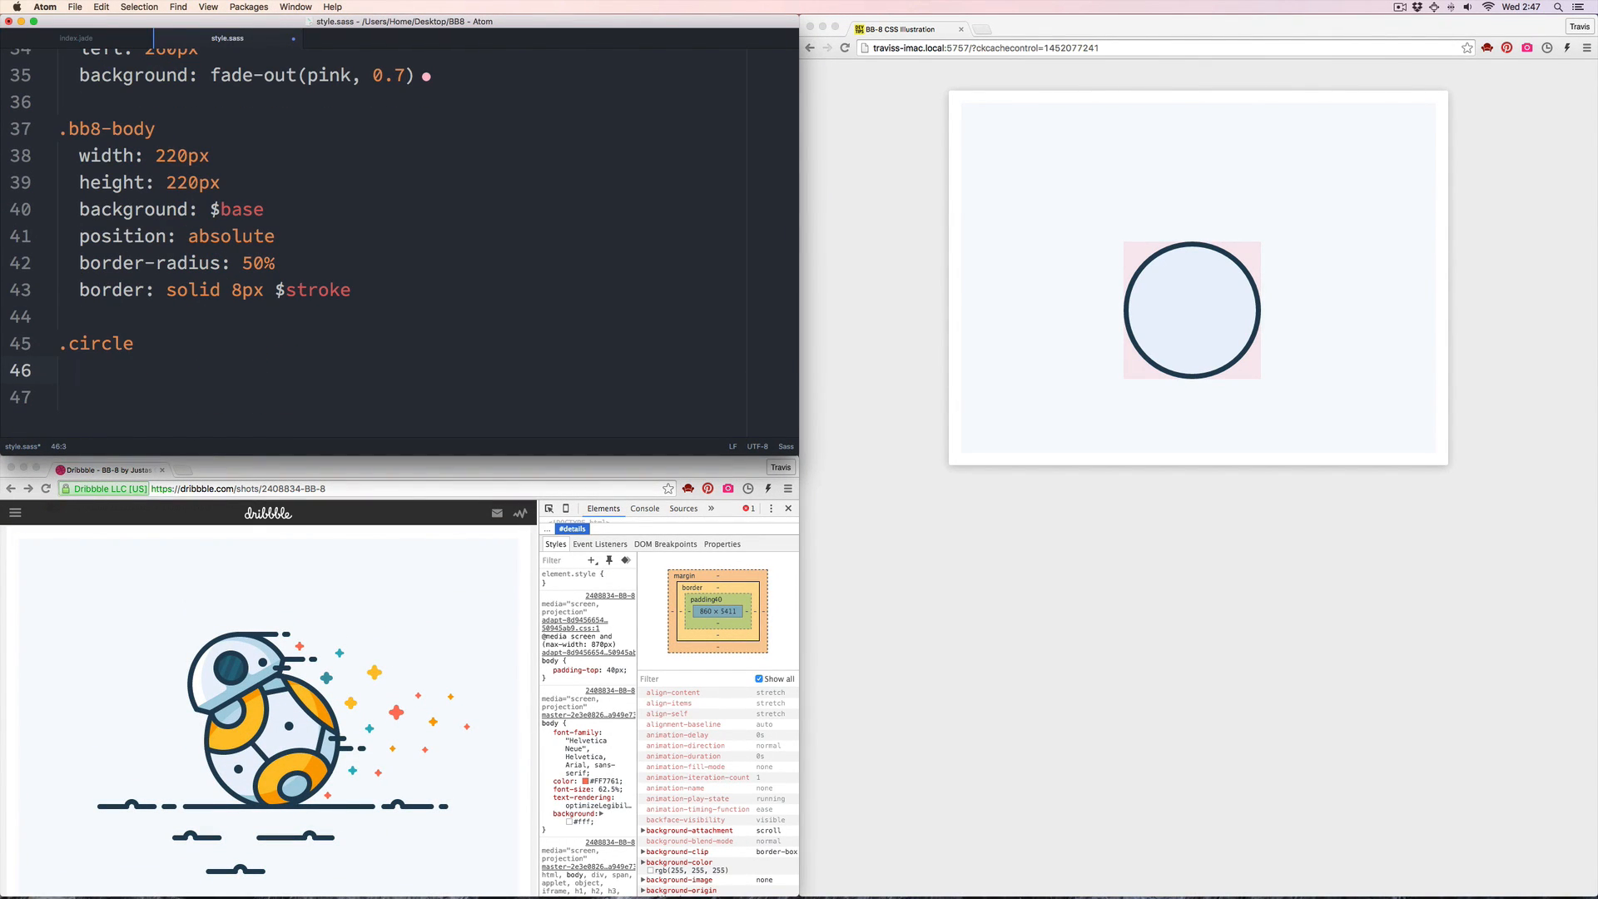
type("width: 120px")
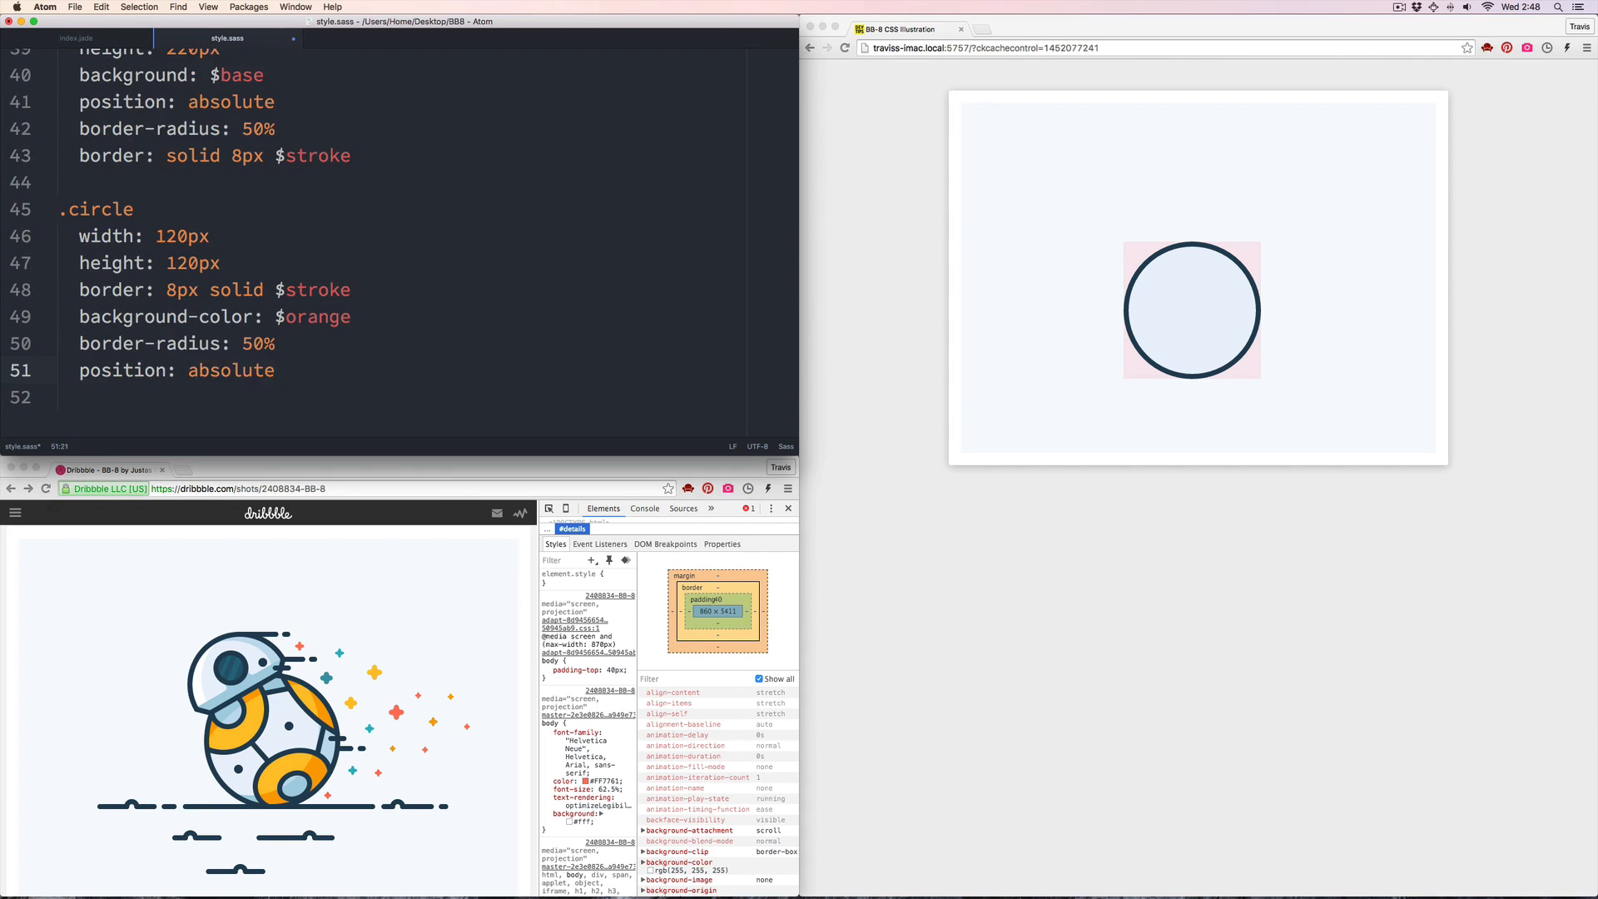
type(".circle-1")
type("top: -200px")
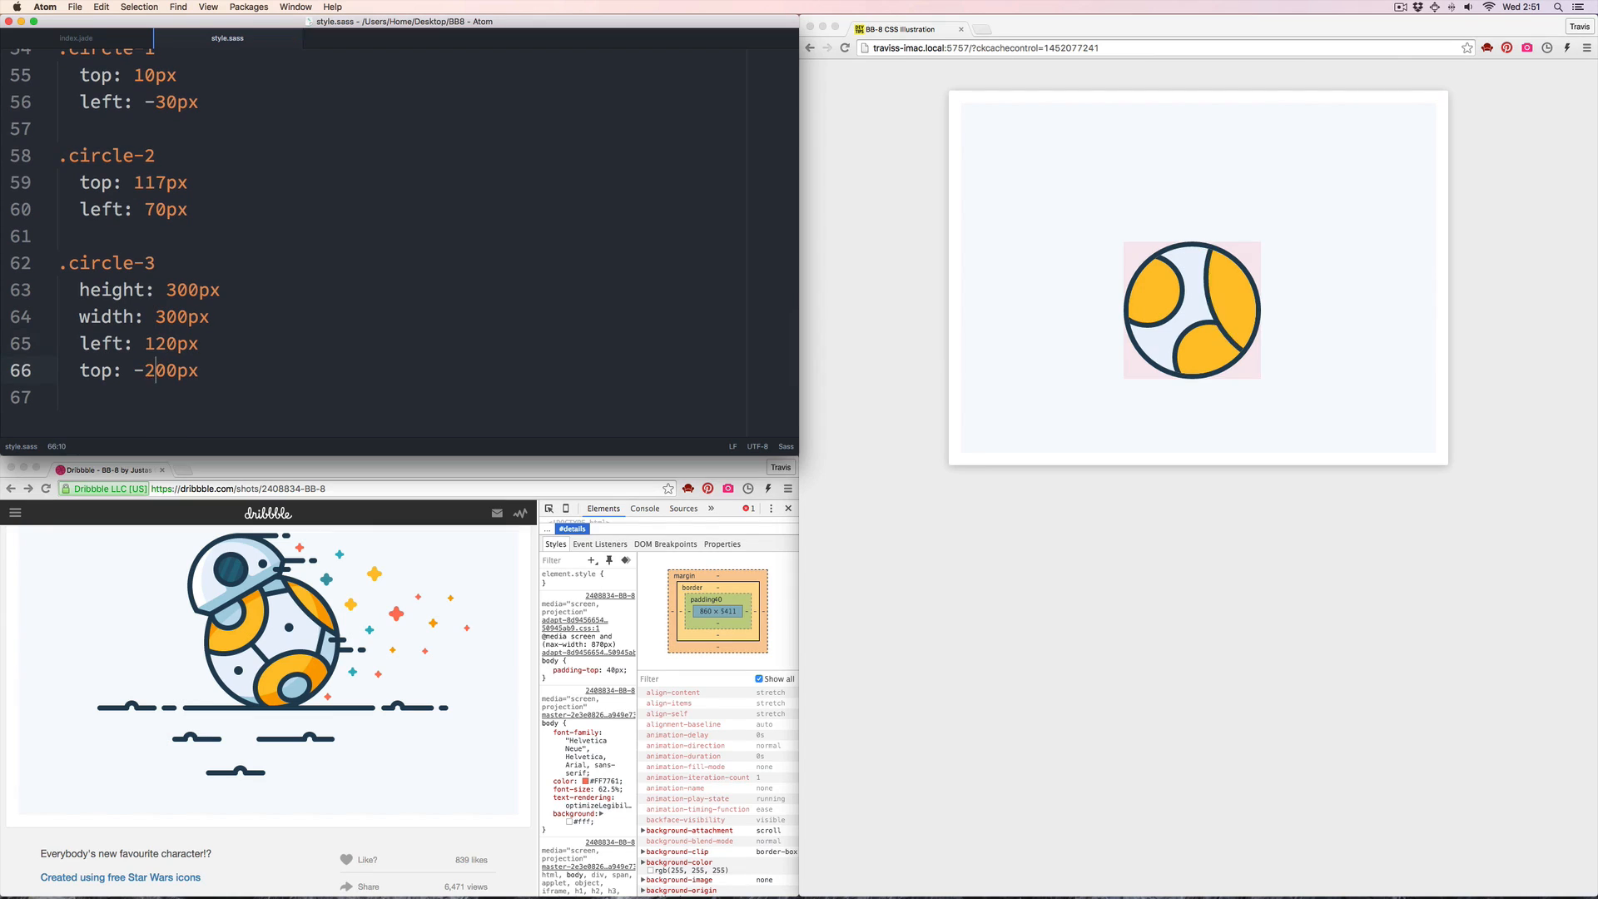
Give .circle a bordered, translated &:after ring and create .dot and .dot-1 rules
type("height: 150px")
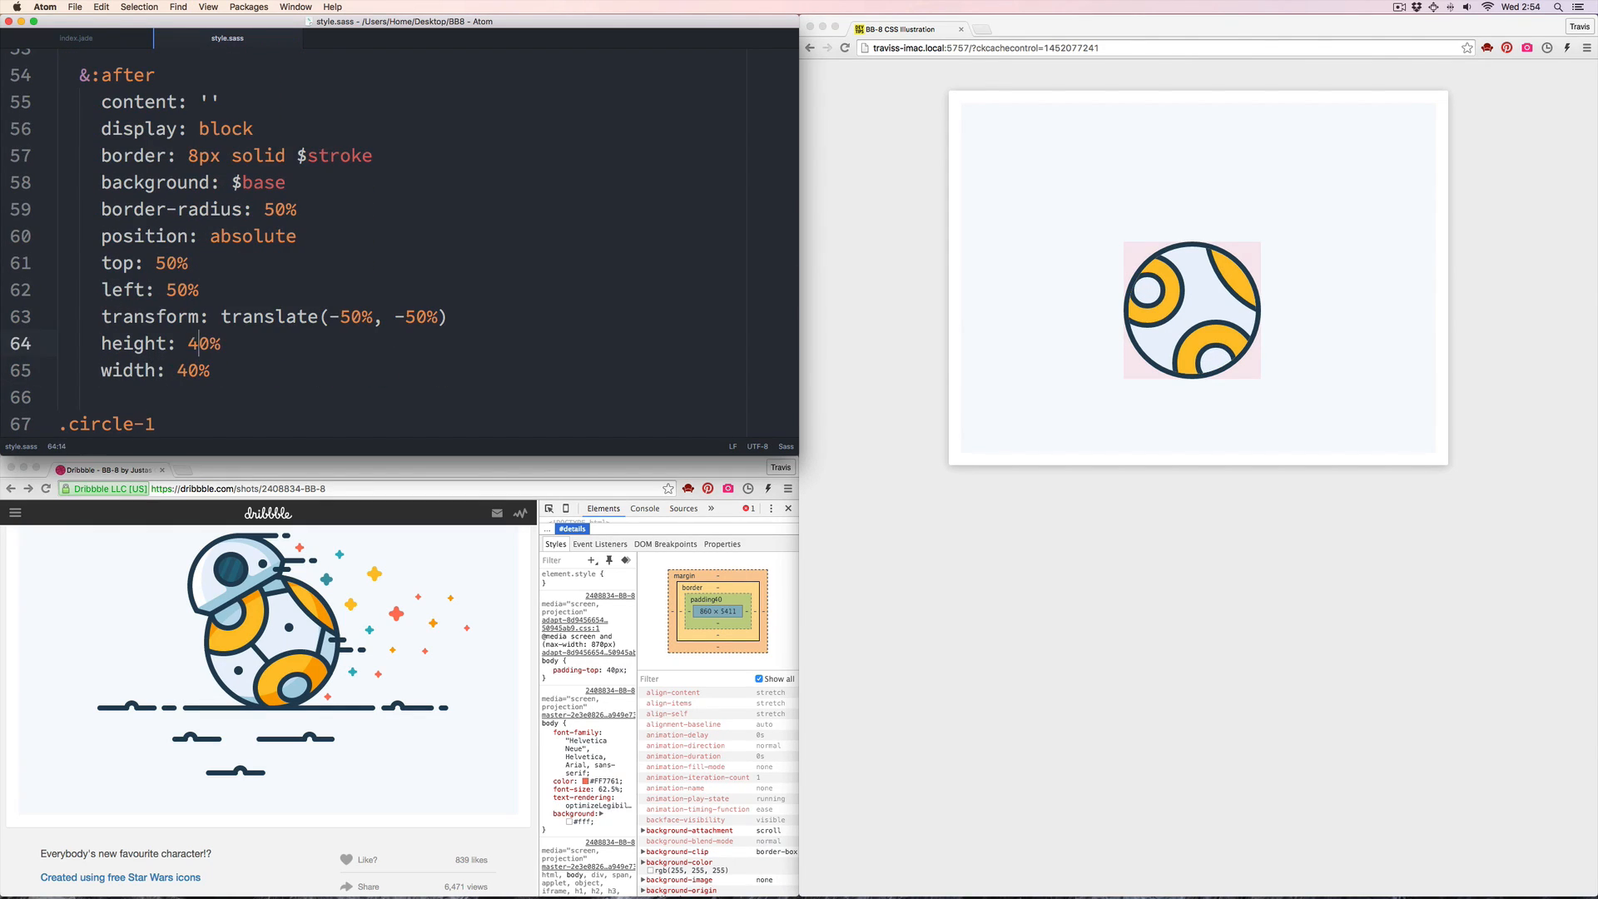
left_click(79, 38)
type(".dot-2")
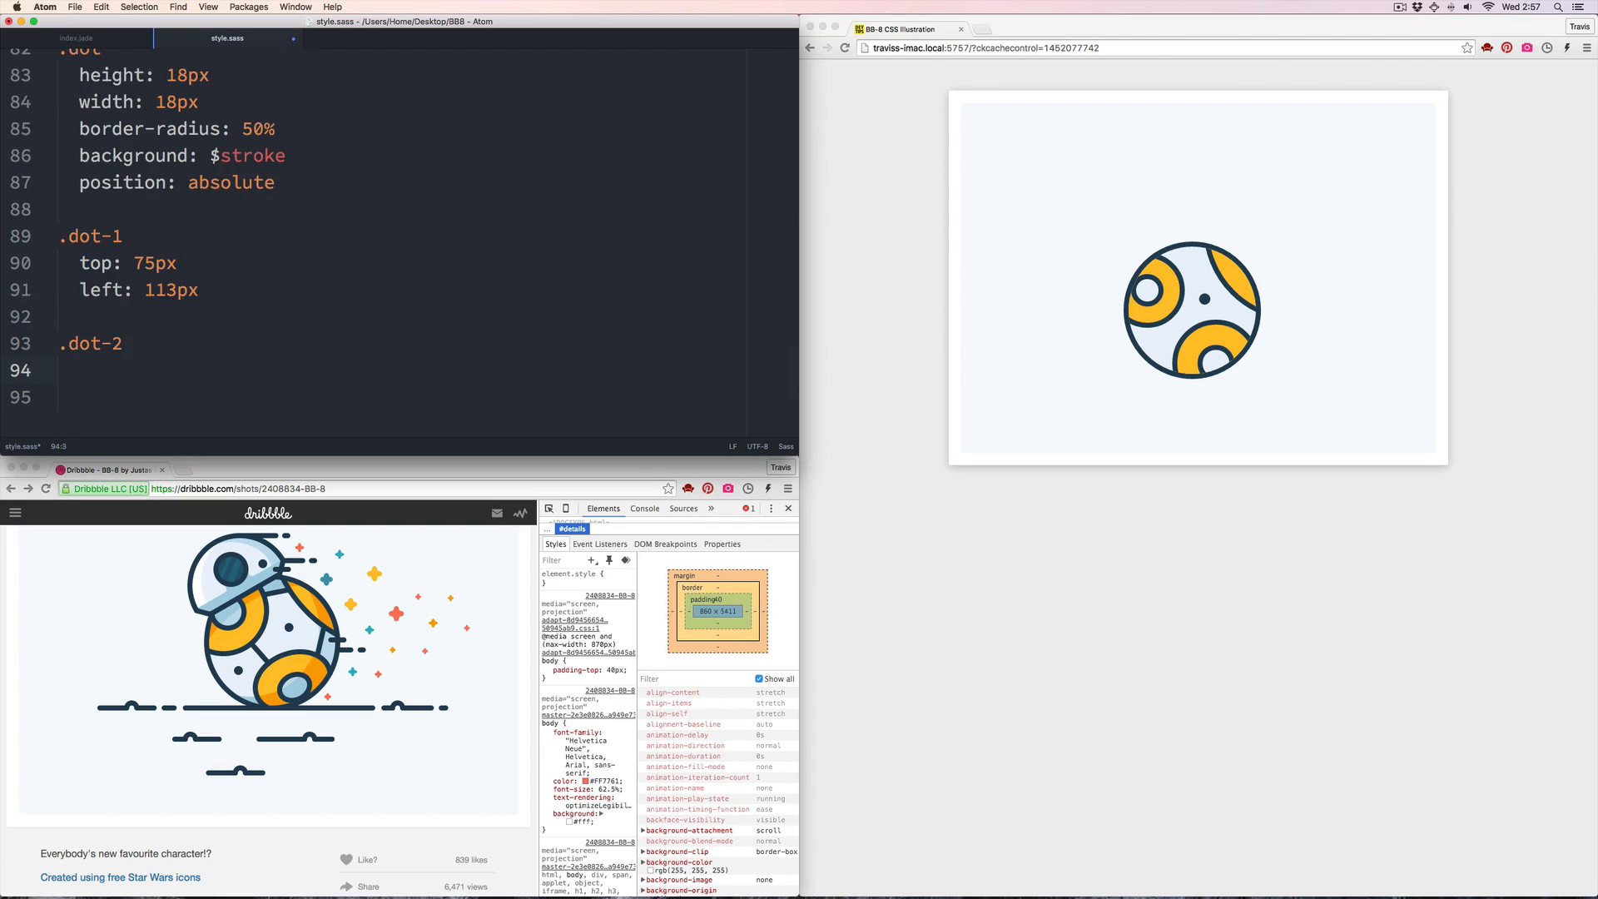
Add .line elements to index.jade, plus .line-1/2/3 rotations and a .body-shadow rule
left_click(75, 39)
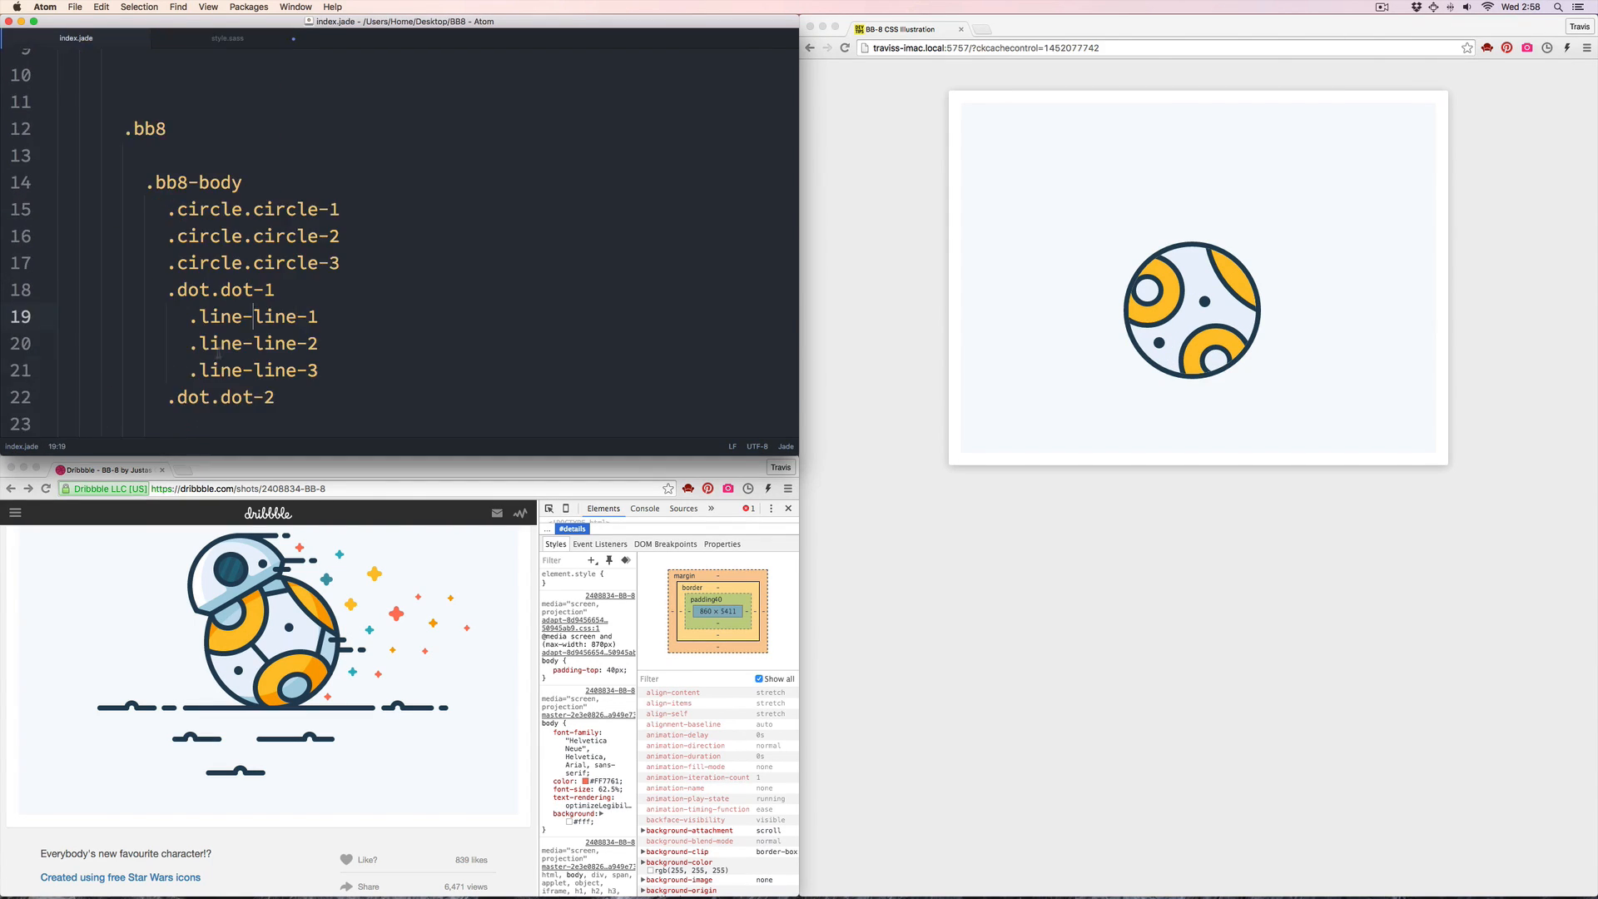
left_click(226, 38)
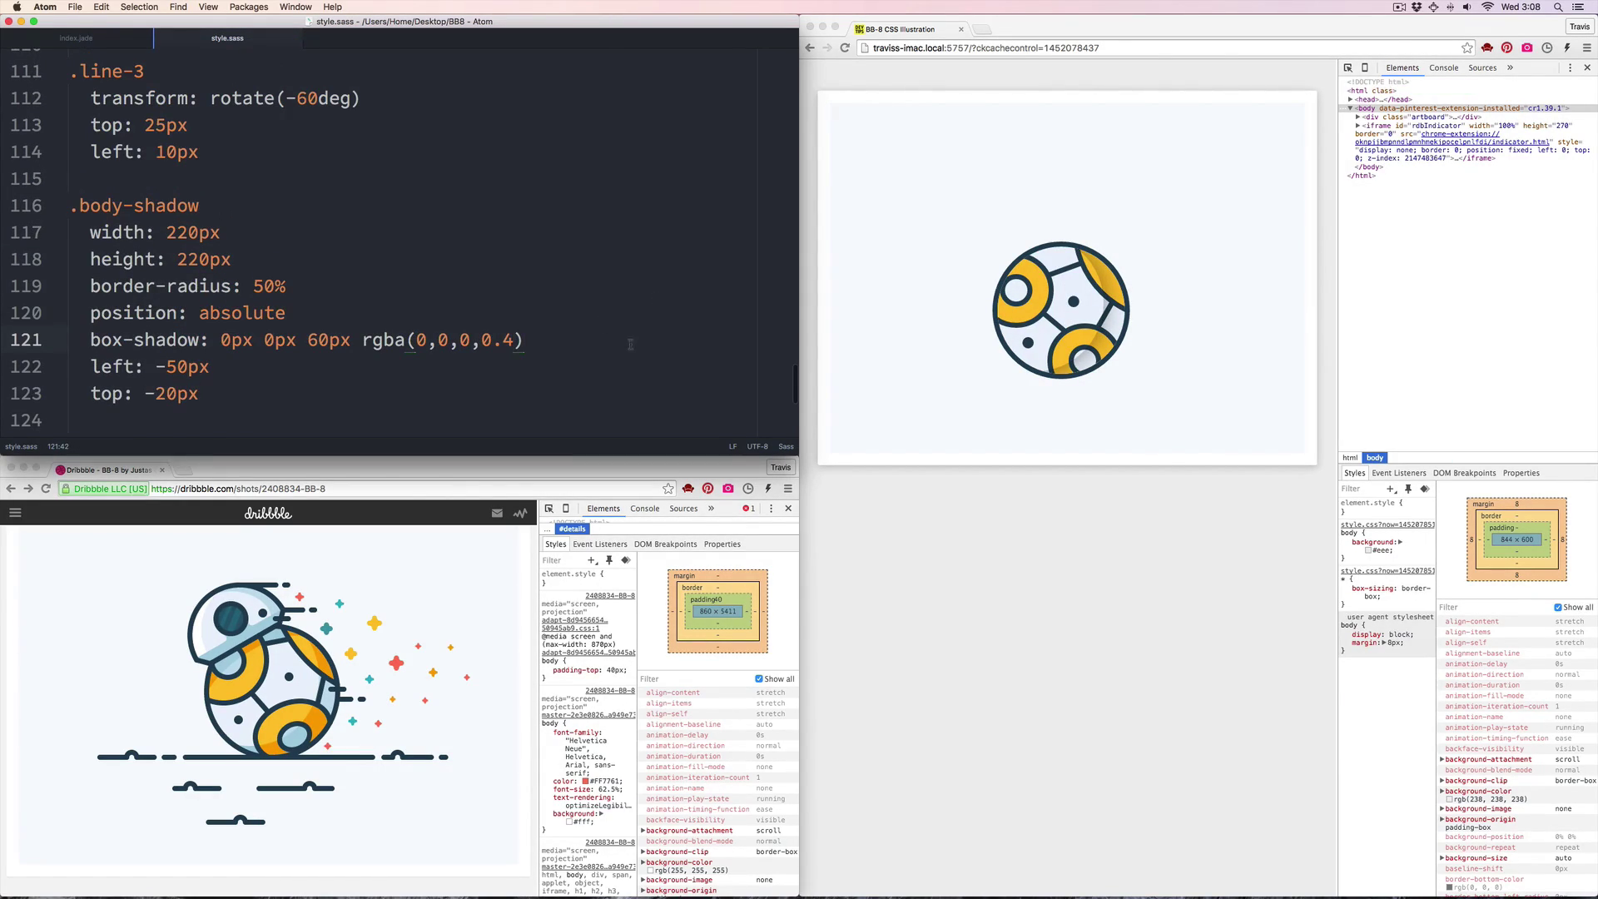
Write .bb8-head, .head-top, .head-bottom-base and .head-side-1/2 rules for the half-dome head
left_click(90, 38)
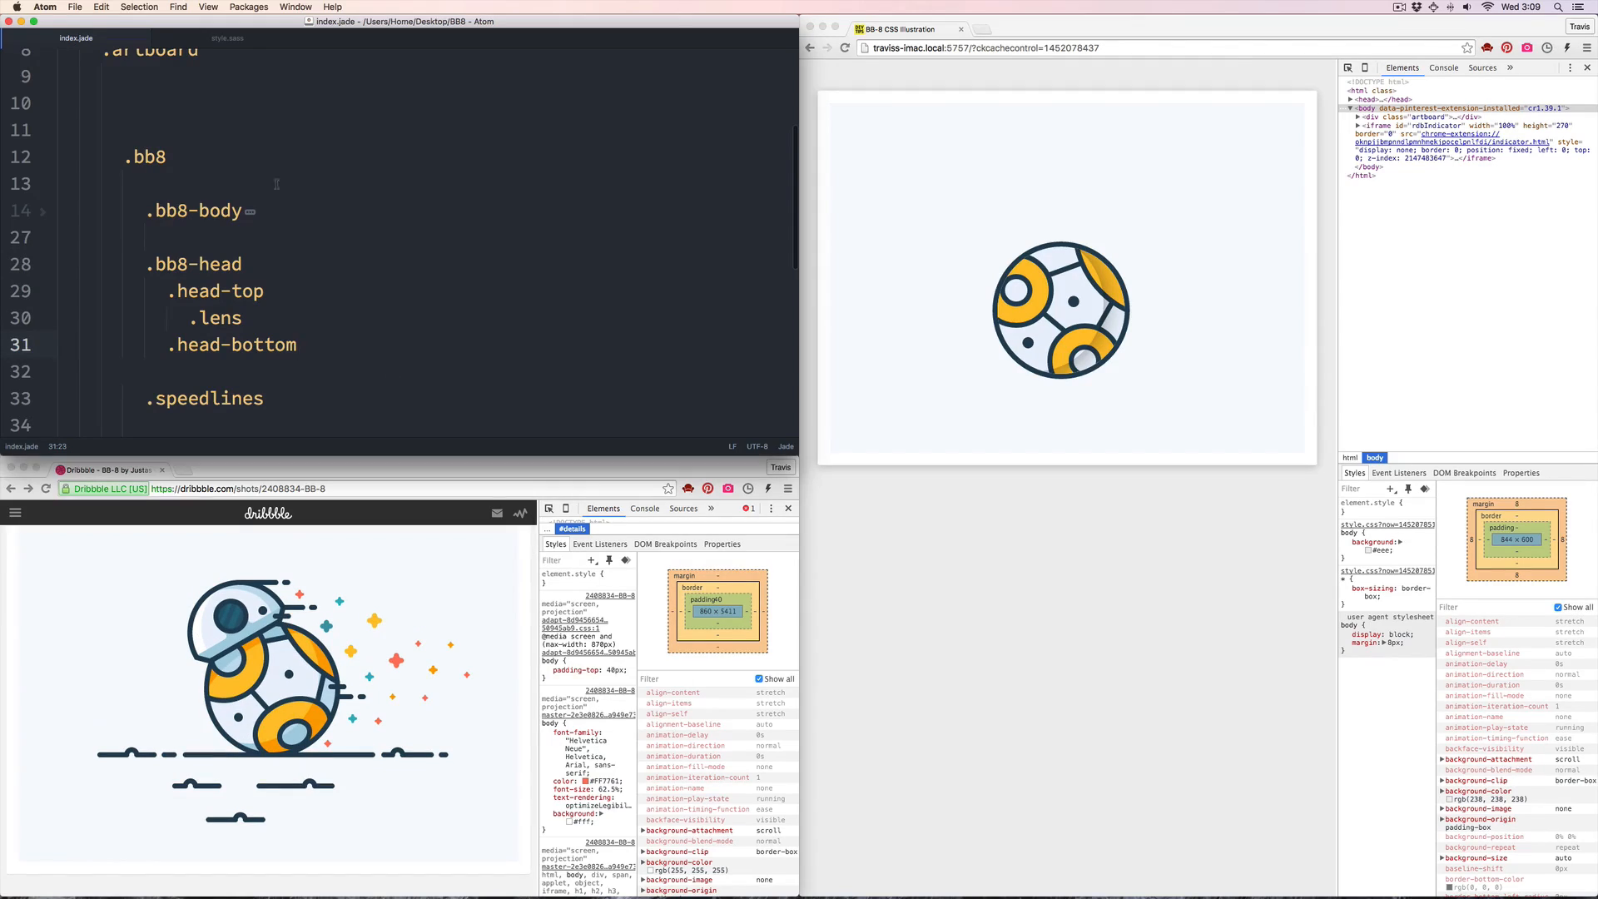
left_click(226, 37)
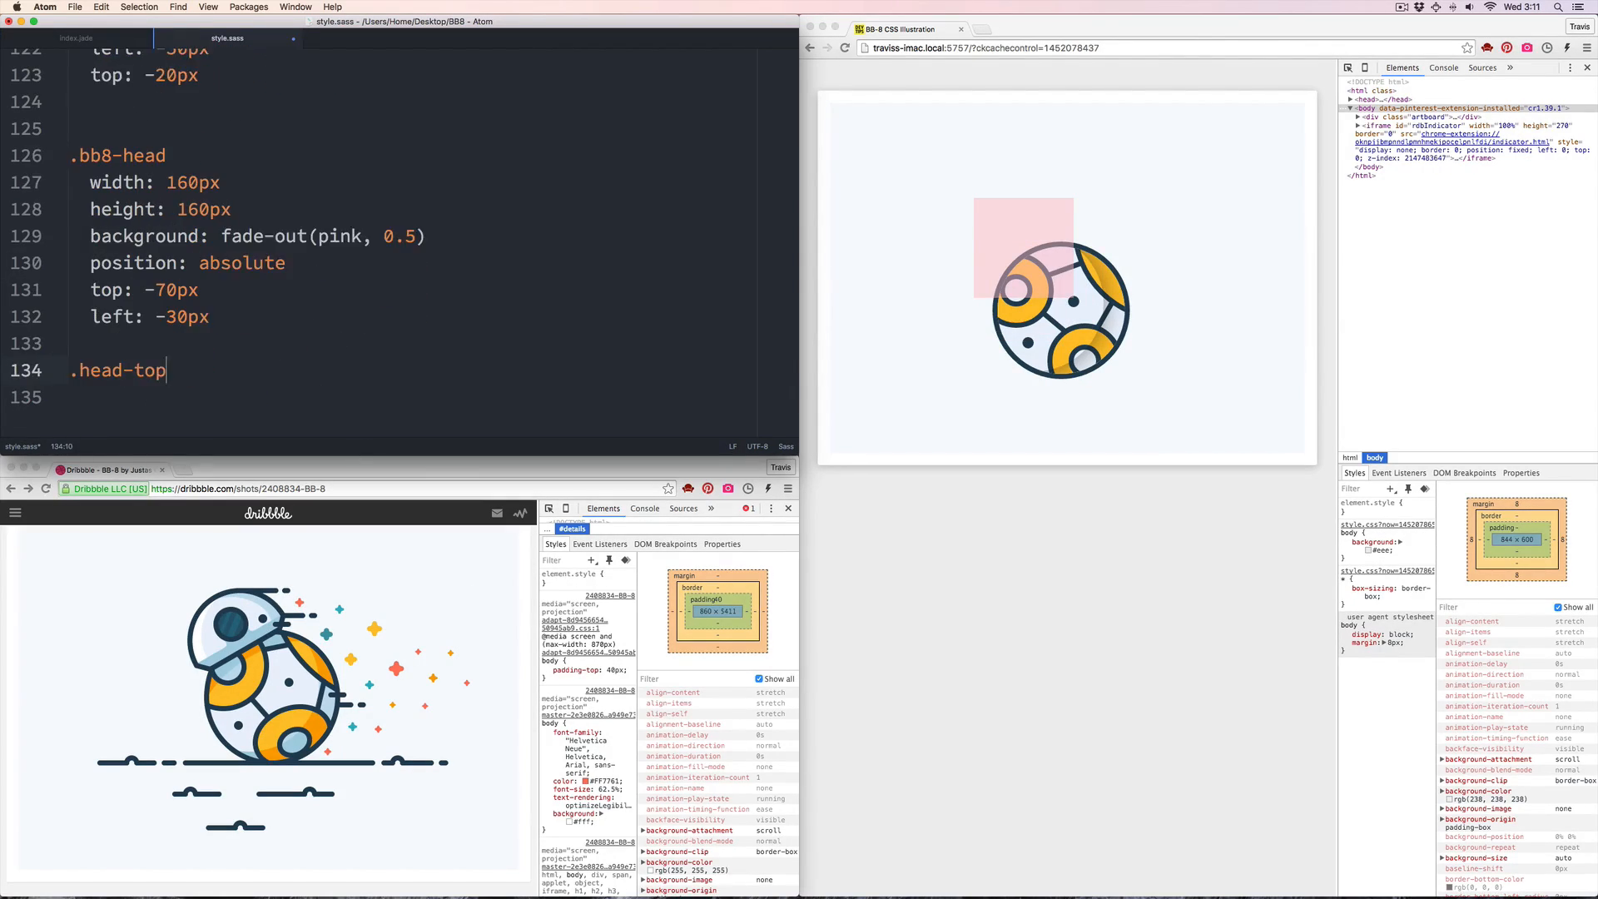
left_click(94, 38)
type("top: 80px")
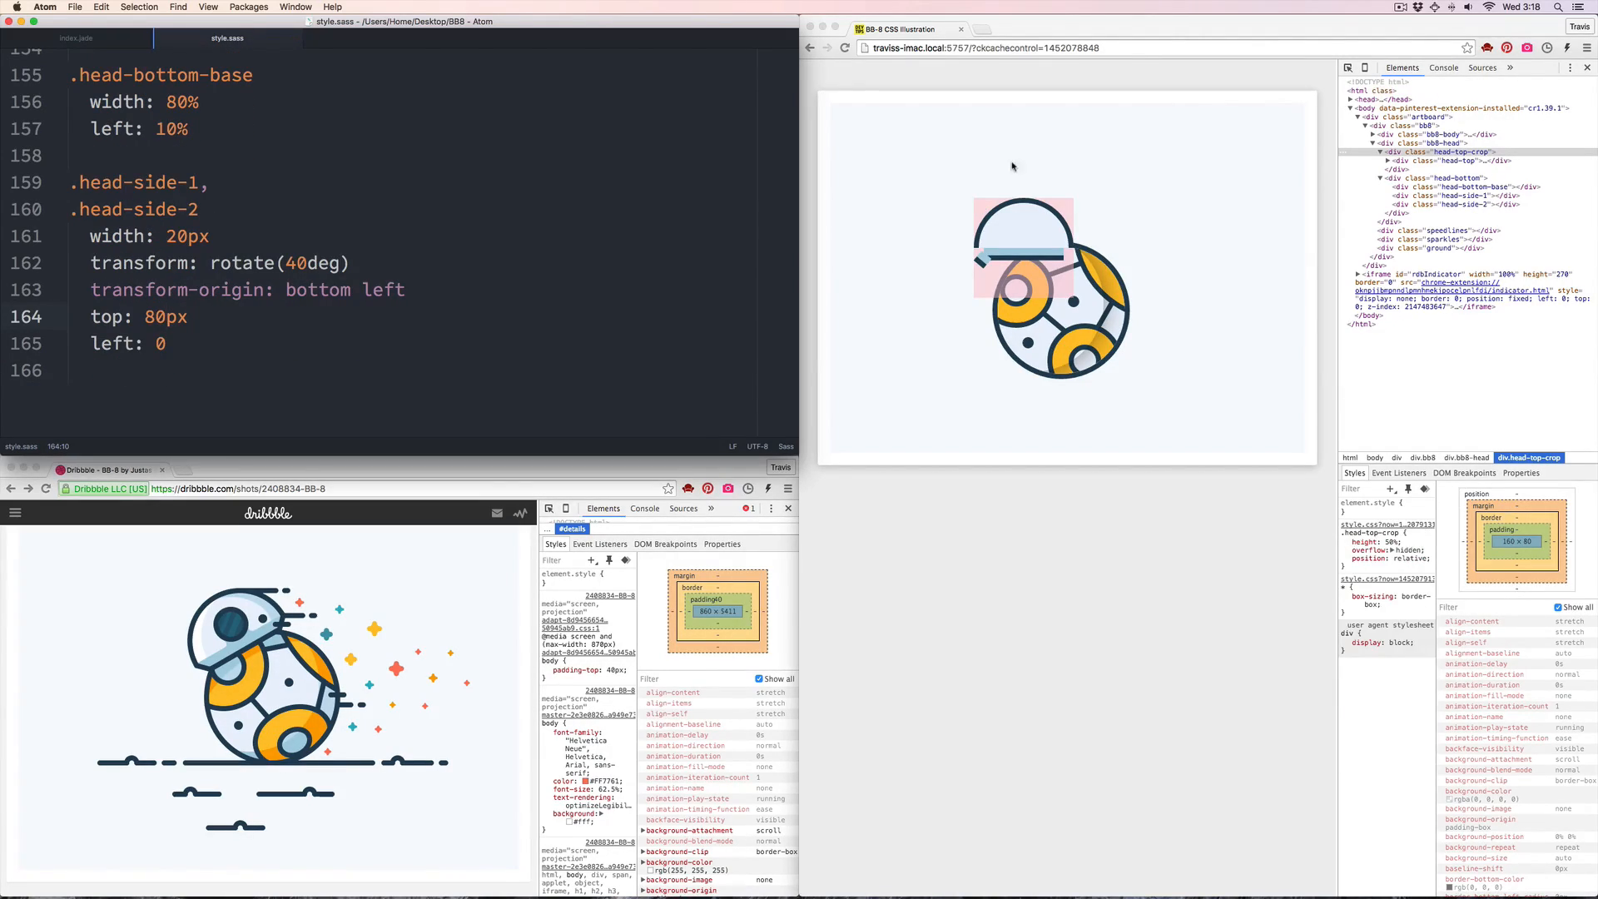
Write .lens with an &:after rule, then start an 18px .freckle with $stroke background
type("border-radius: 8px")
type("frec")
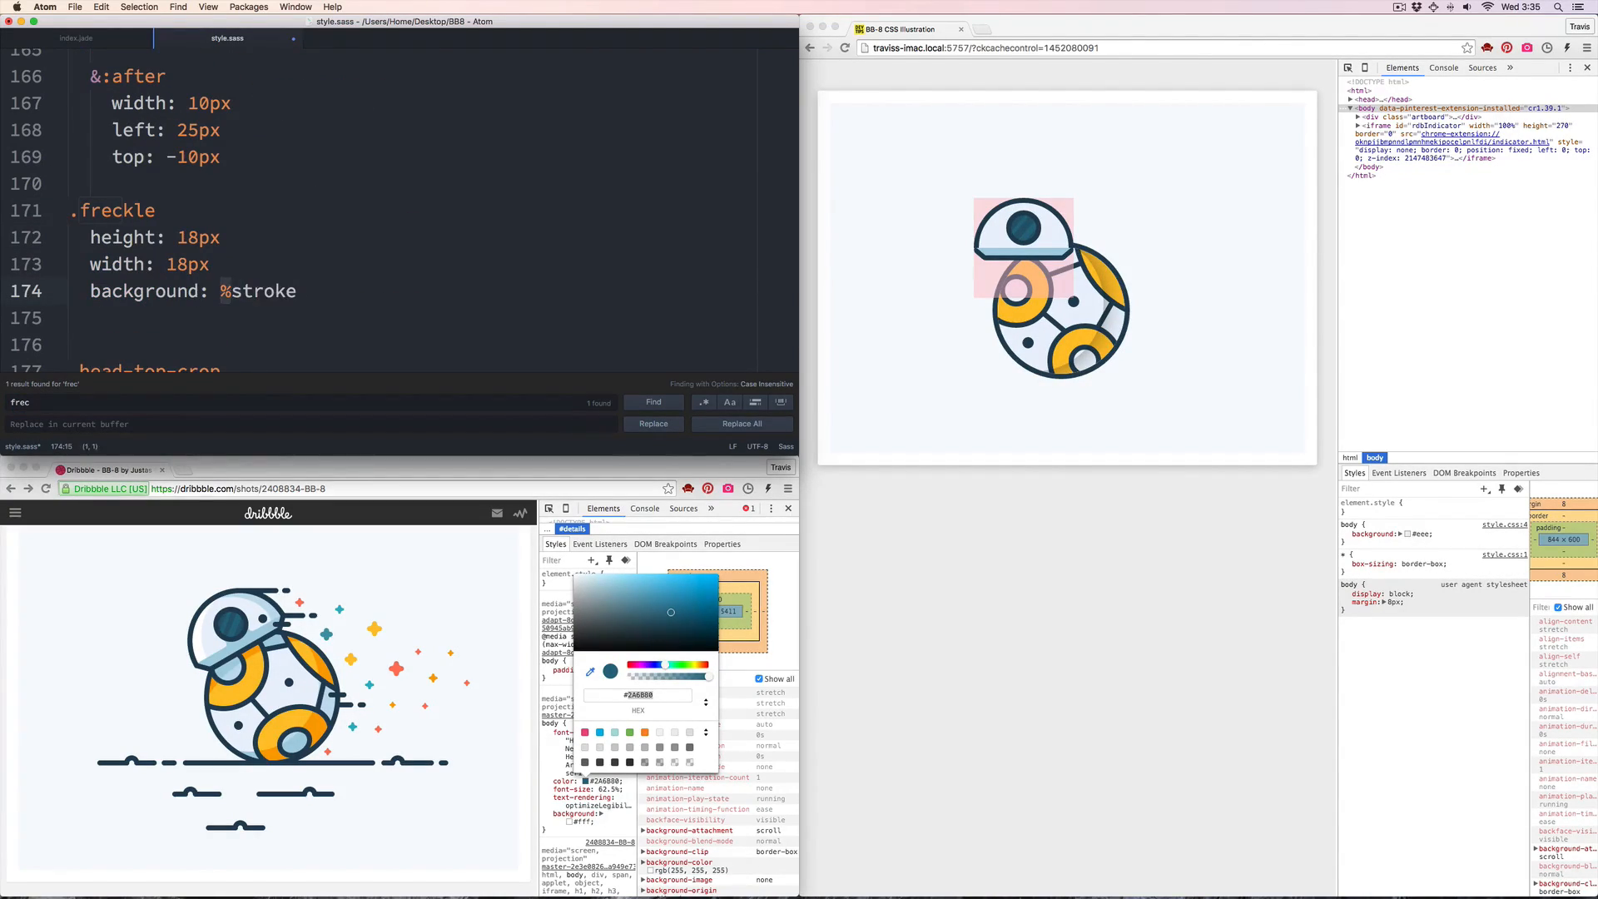
Delete .head-shadow from index.jade and add a .speedlines group with a .one child
type("top: 30px")
type("shado")
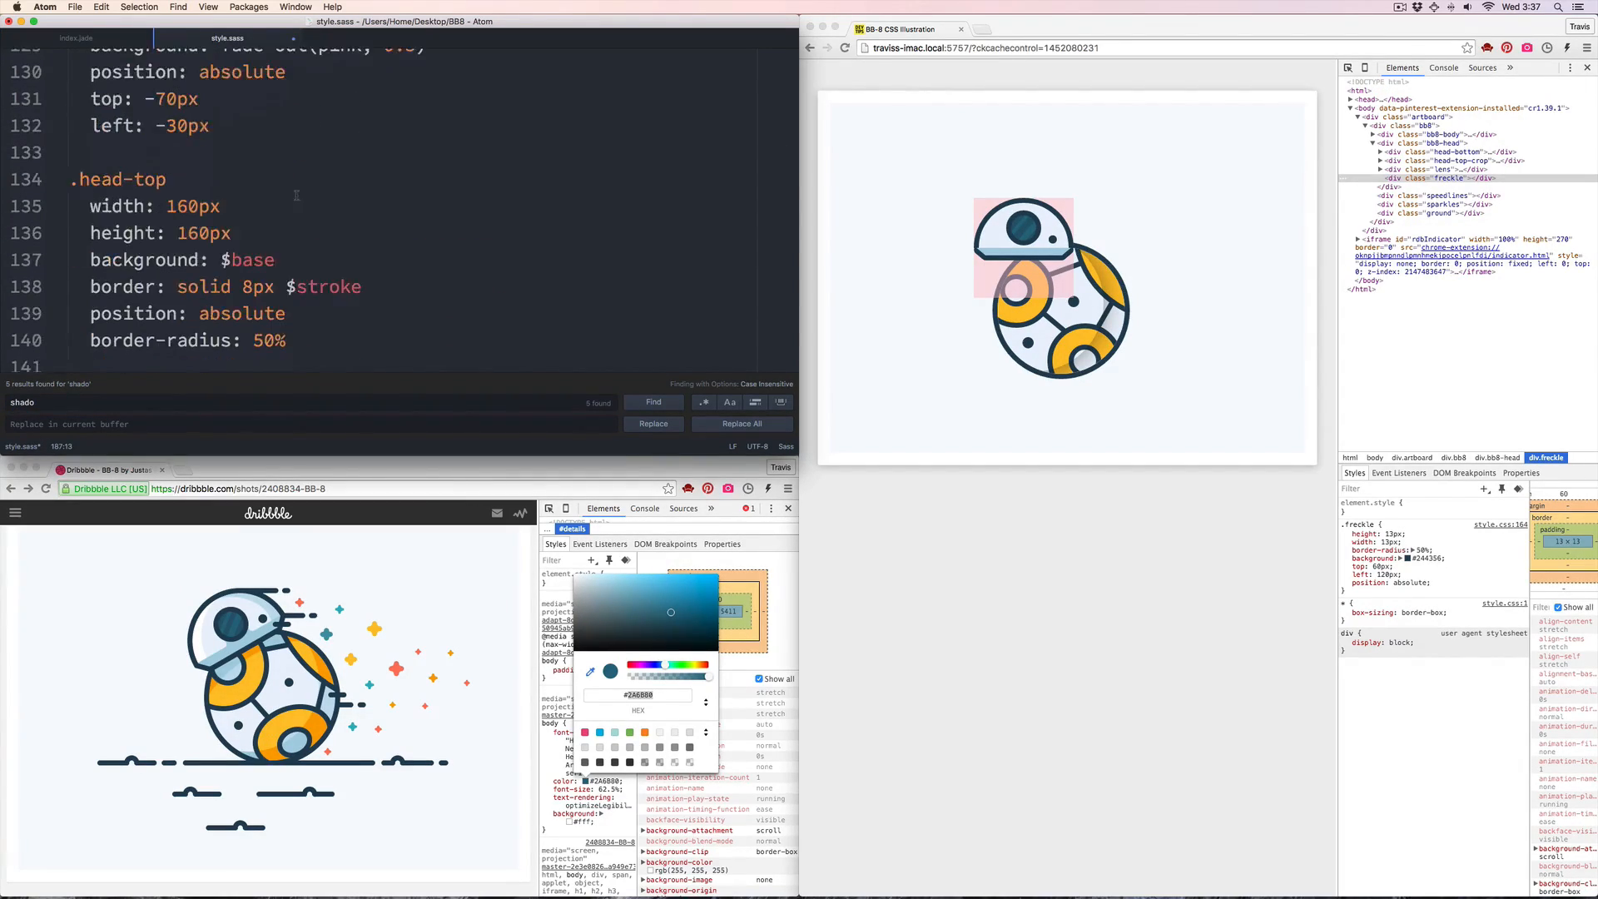
scroll("down", 3)
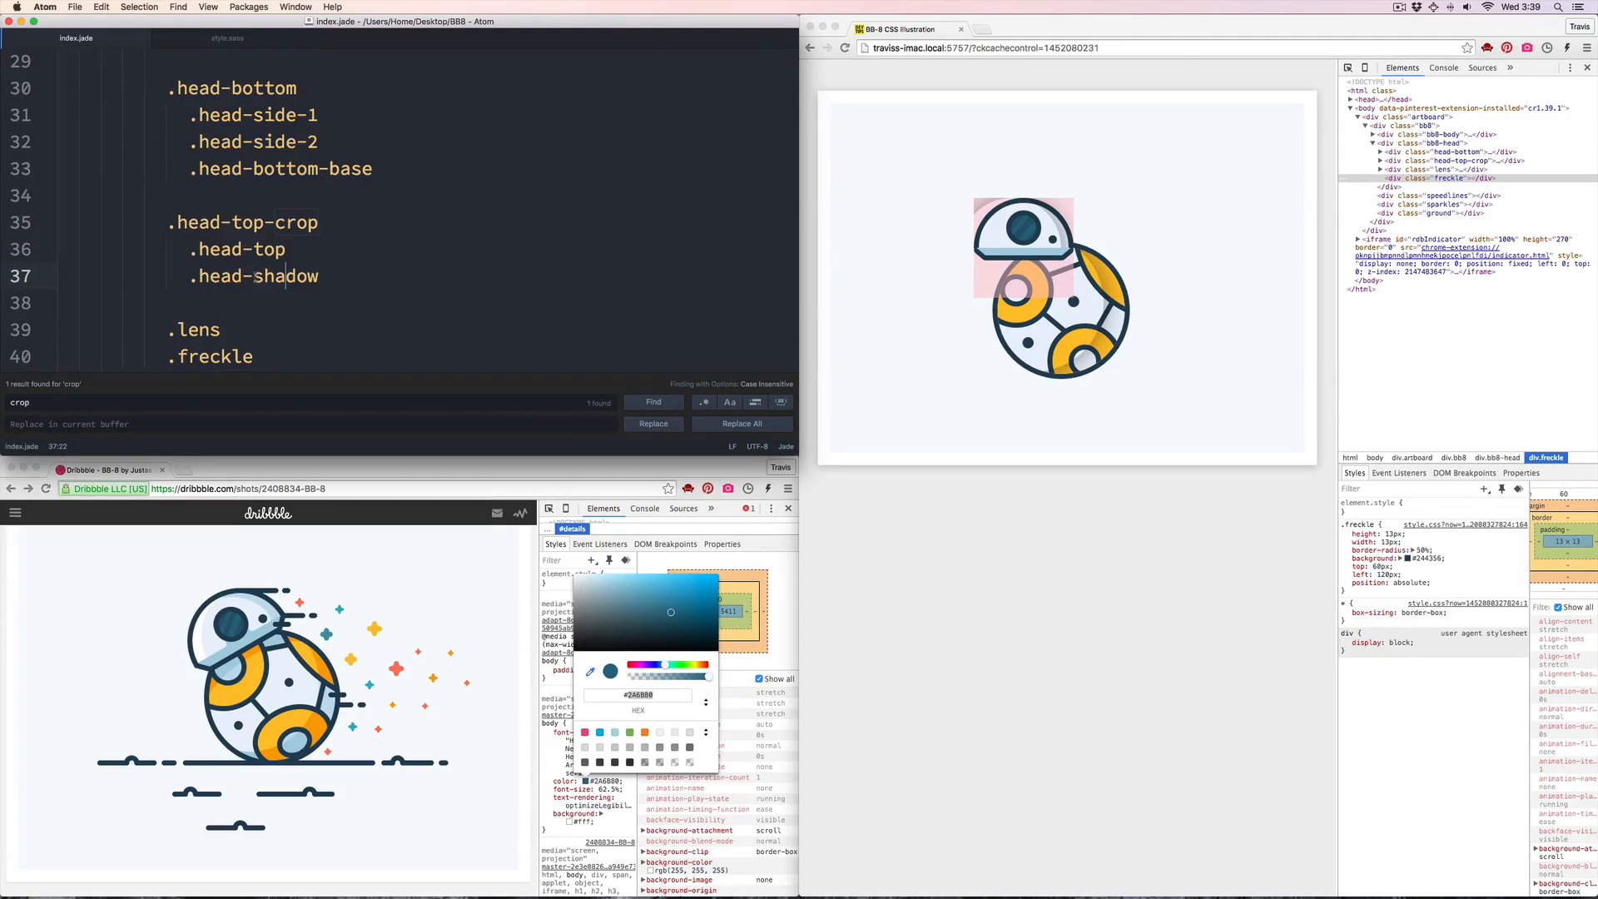
left_click(226, 37)
type(".one")
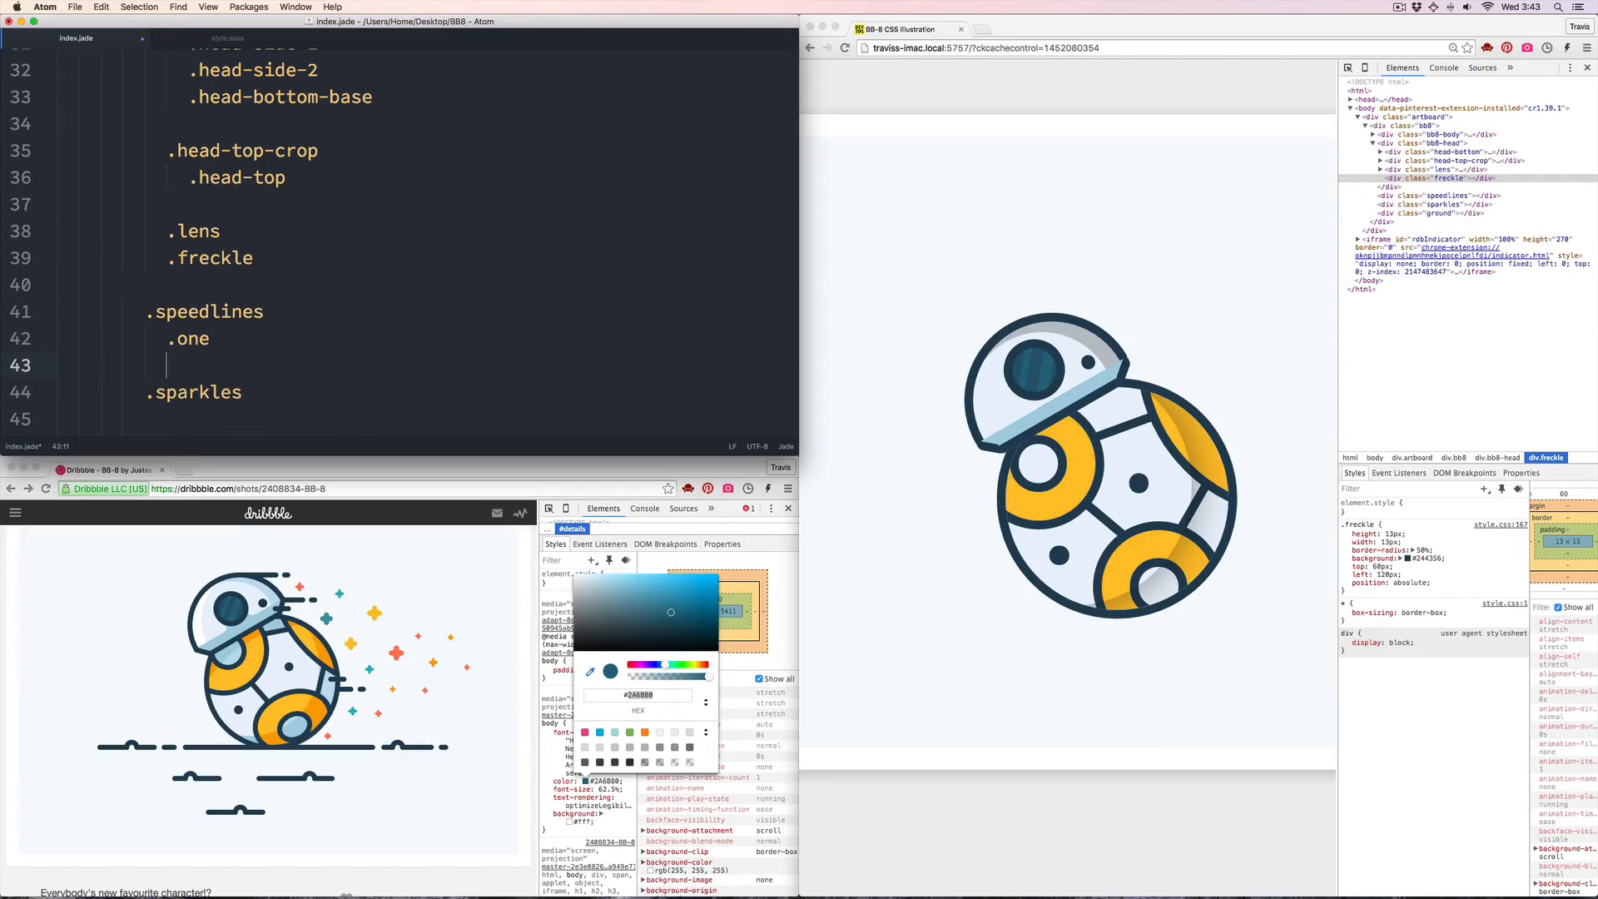
Position the .four and .five speed lines (width 55px, top -63px), then add eight .sparkles children
left_click(227, 38)
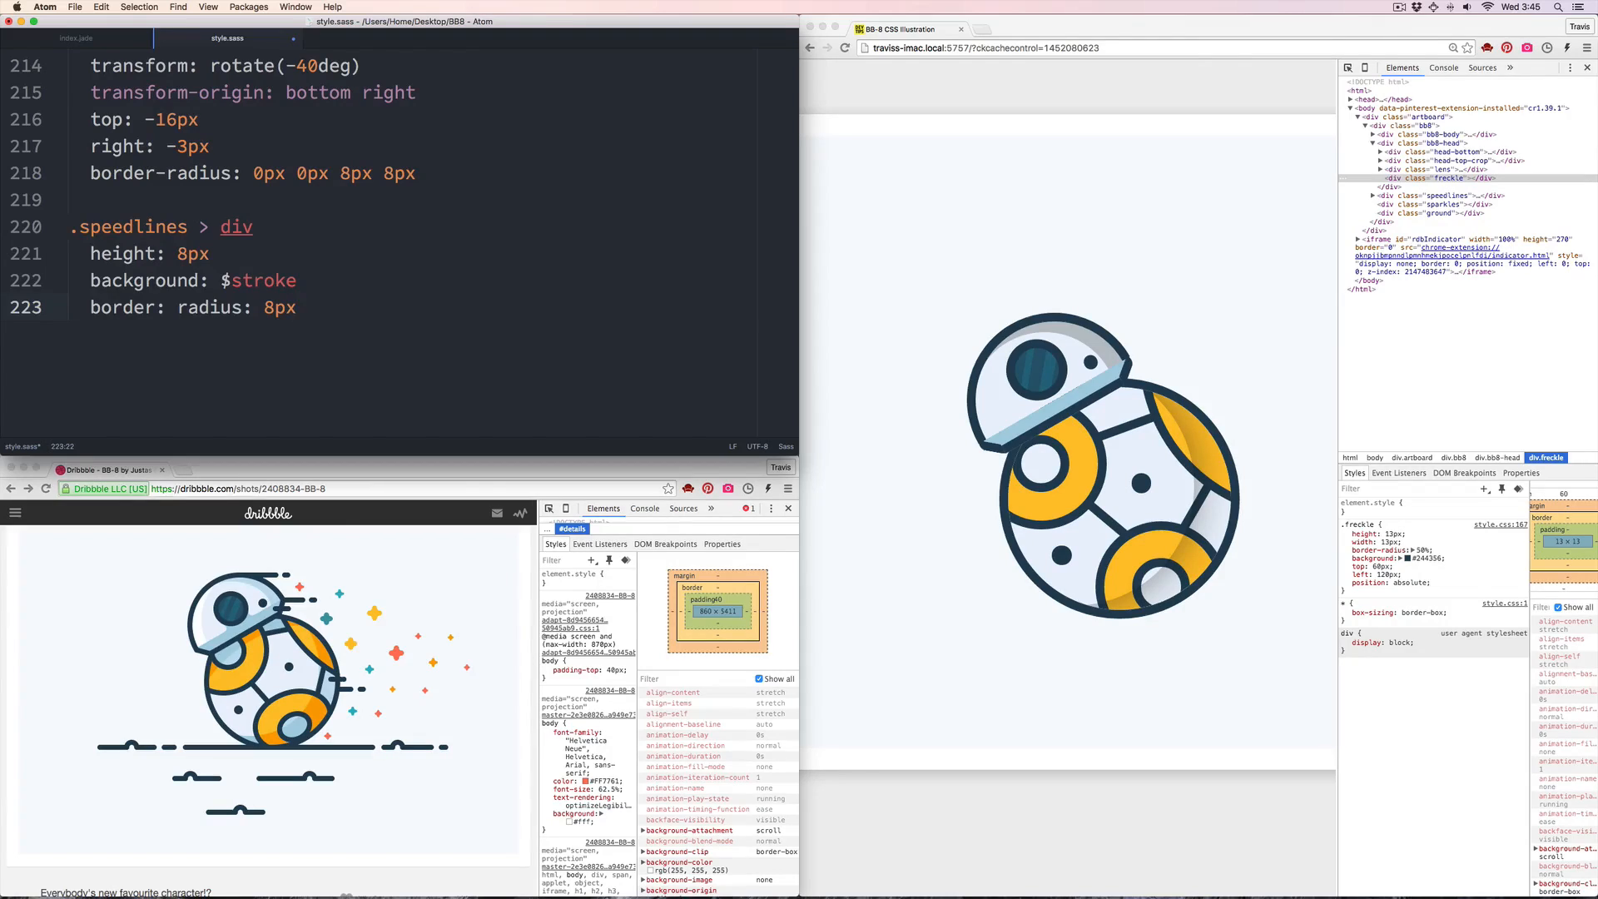
type("bakc")
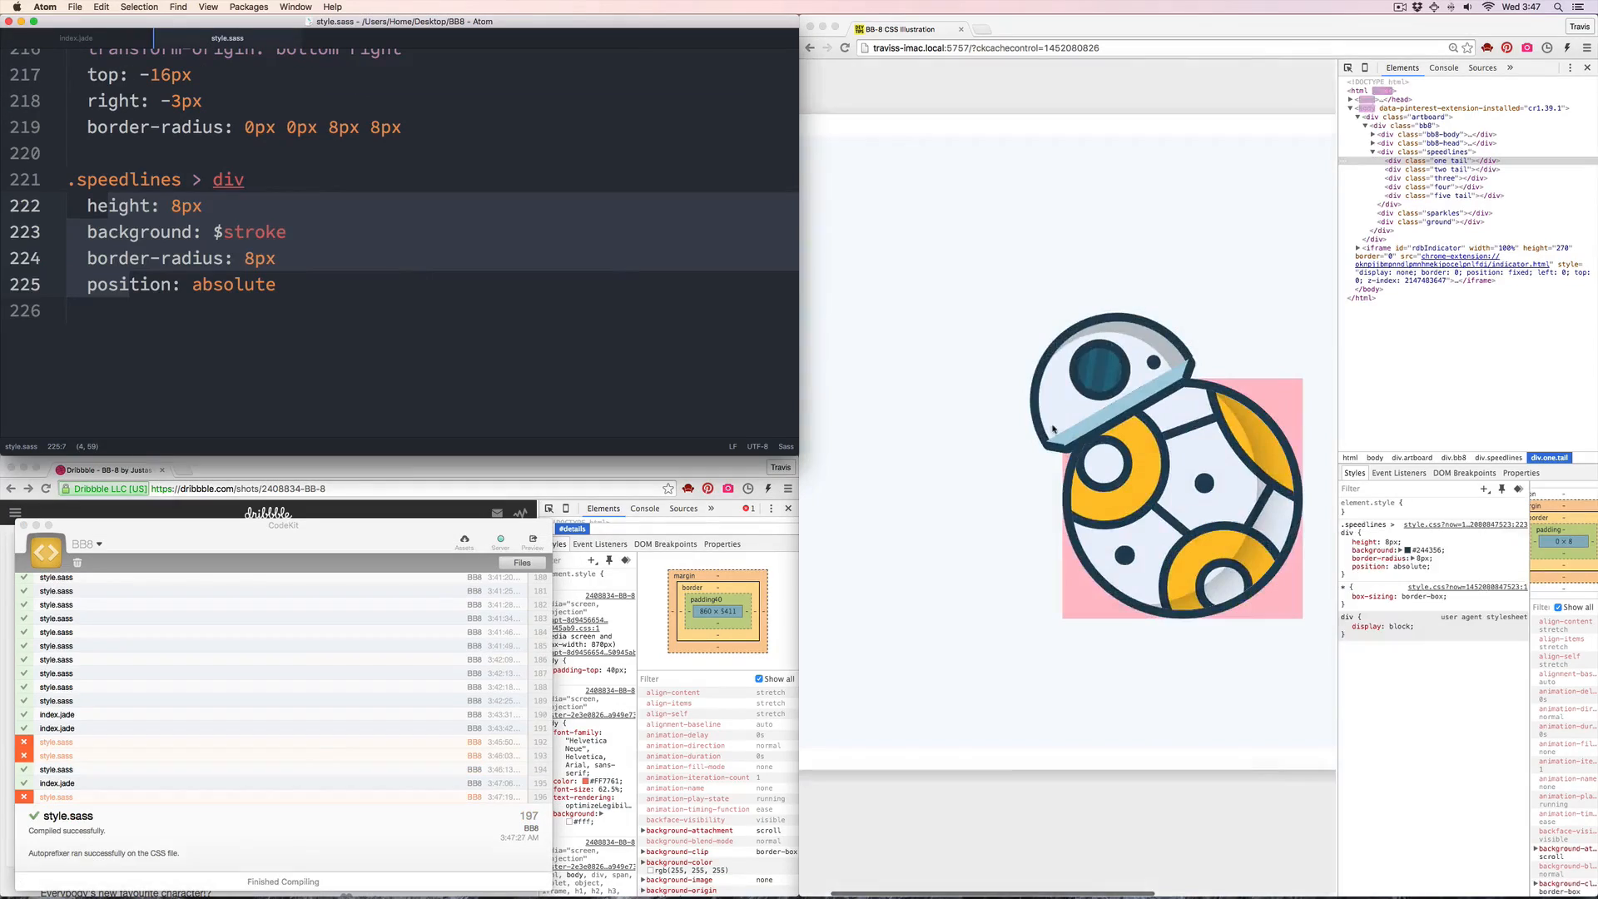
type("width: 55px")
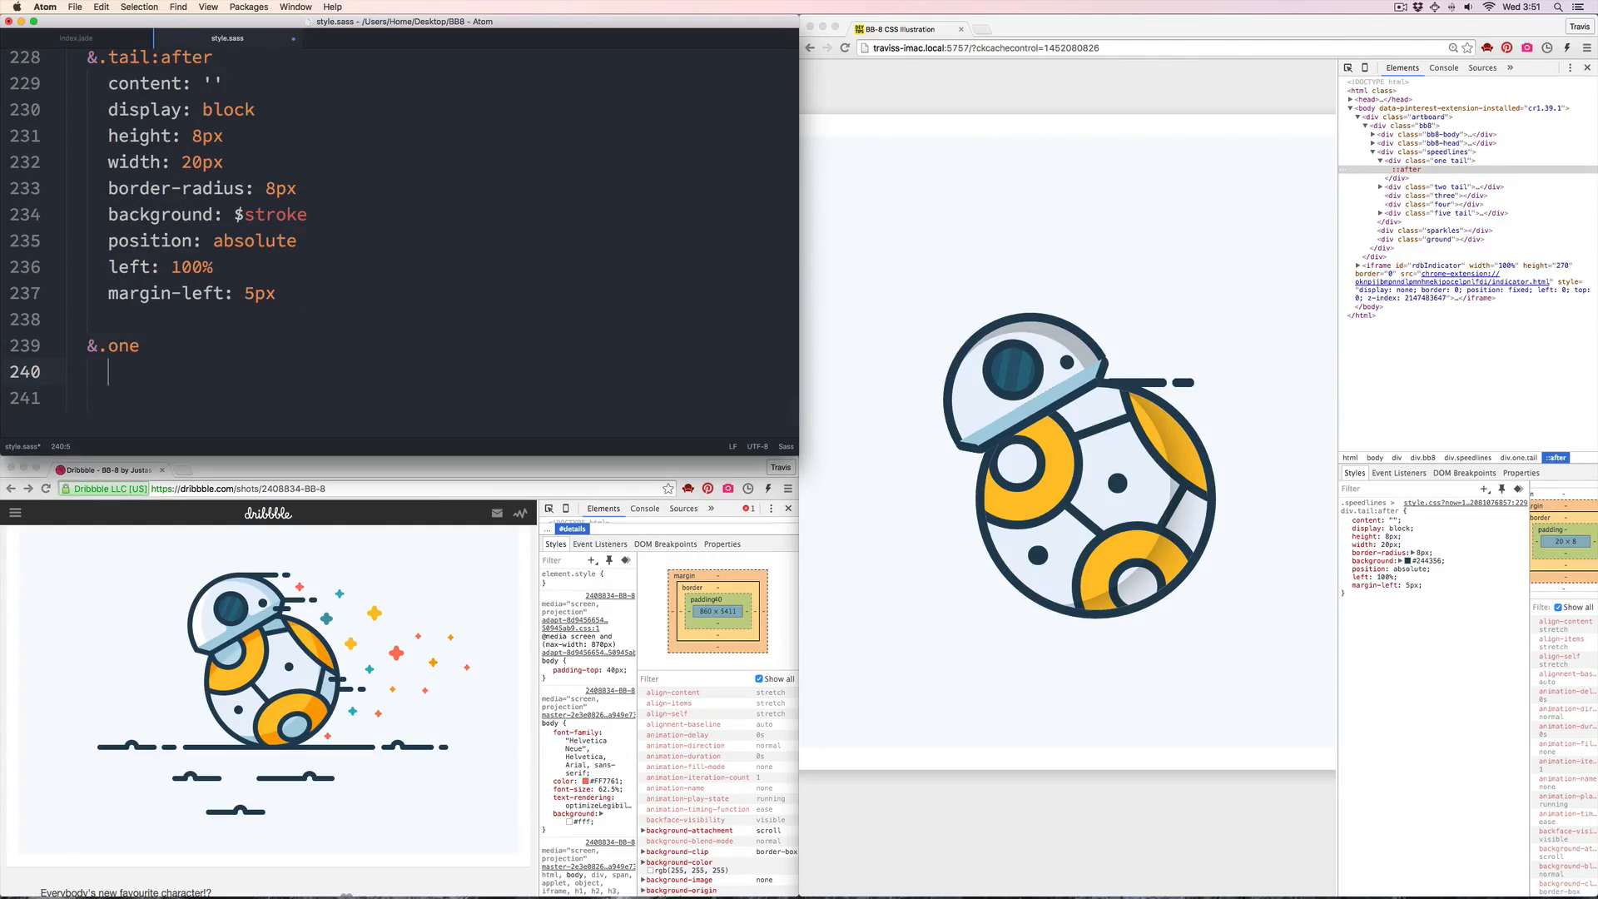
type("top: -63px")
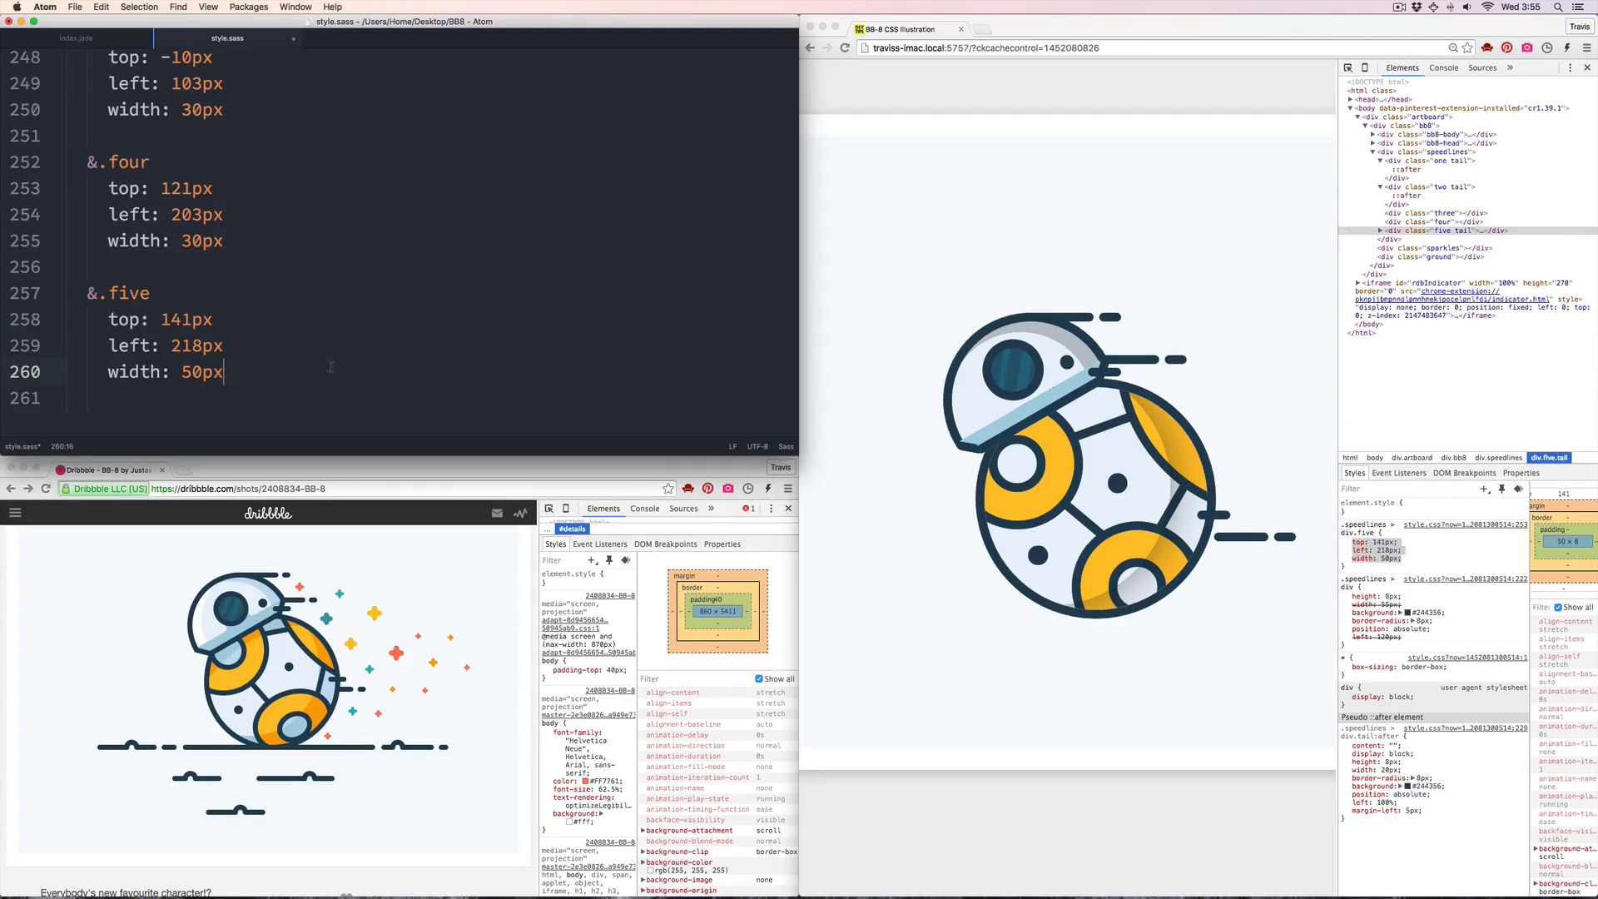
left_click(89, 38)
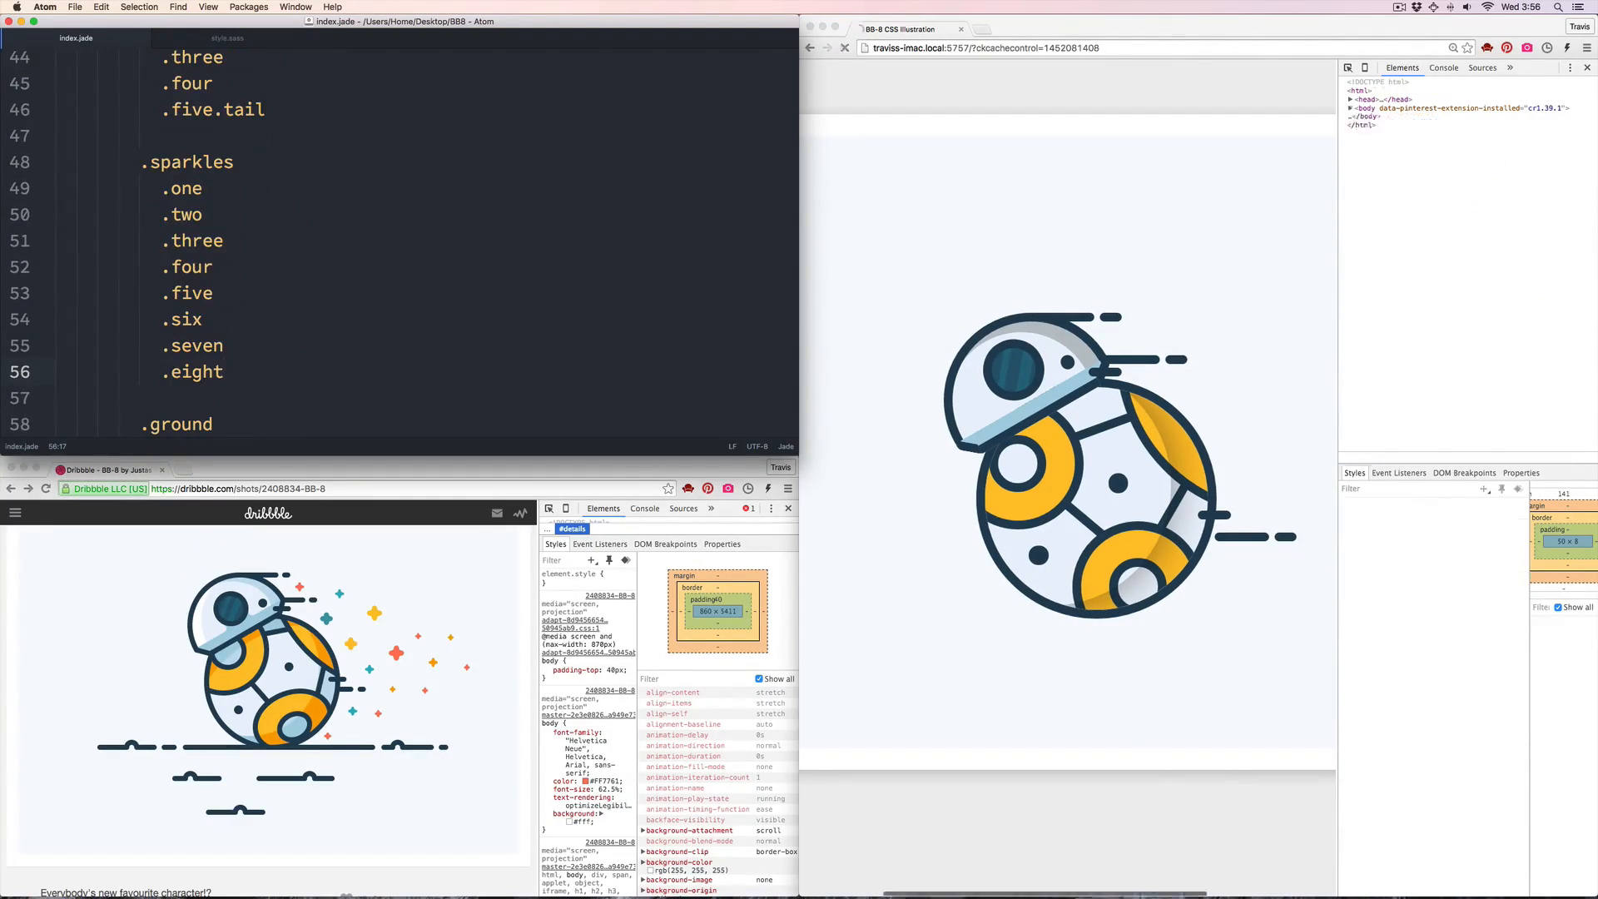
Build absolute $red :before/:after bars on .sparkles > div, :after rotated 90deg, plus a .blue variant
left_click(227, 39)
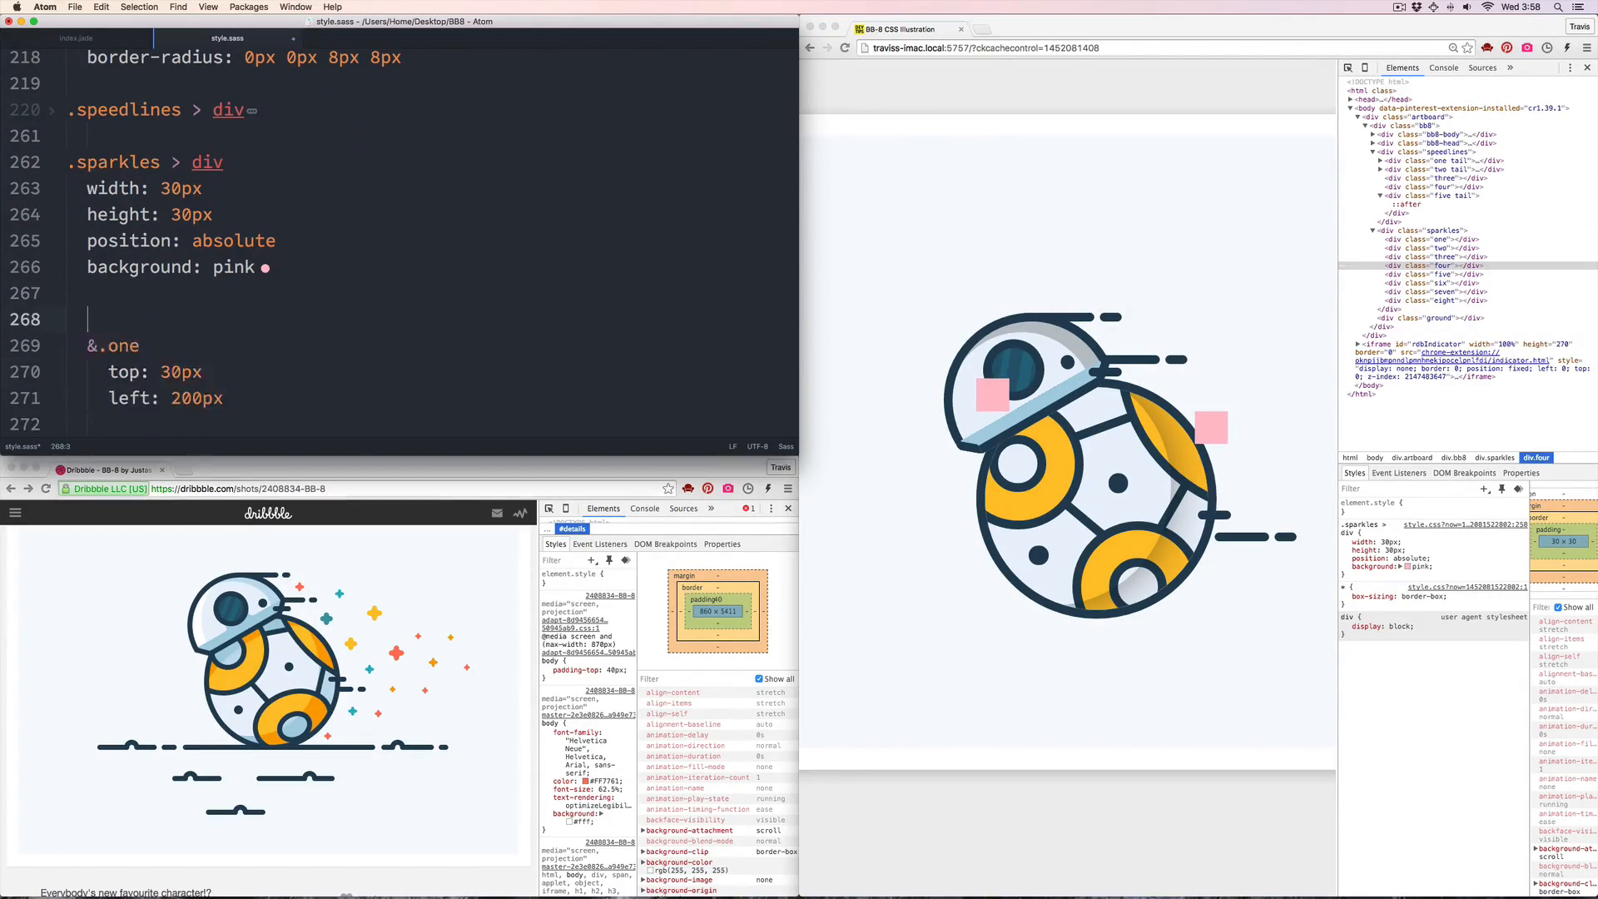
type(":before,")
type("background: $red")
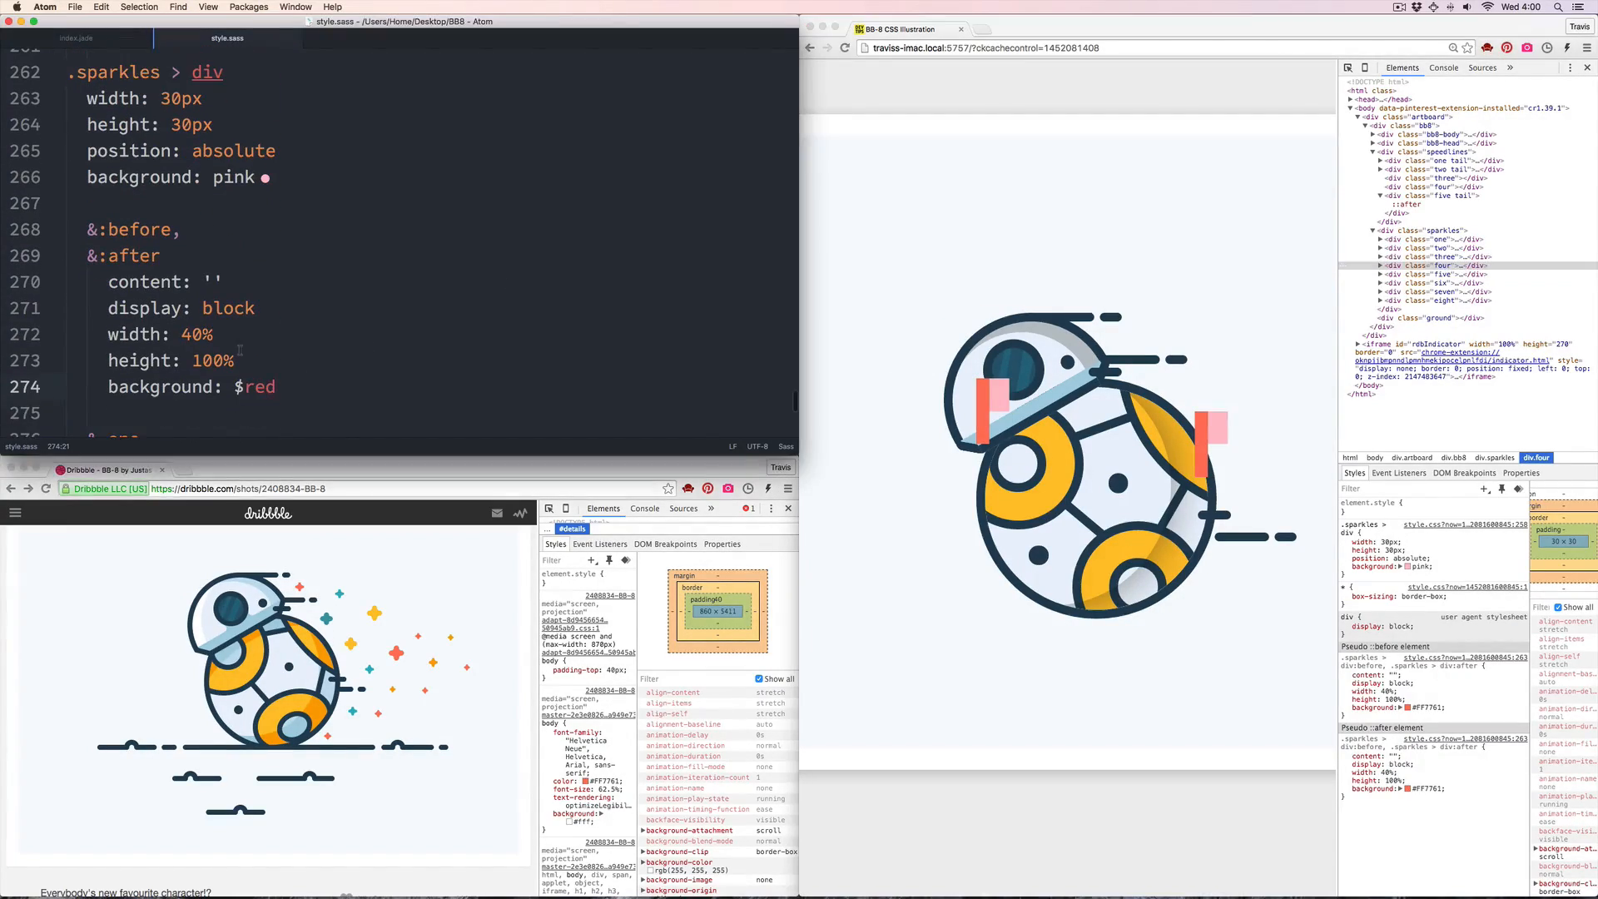
type("position: absolute")
type("background: $blue")
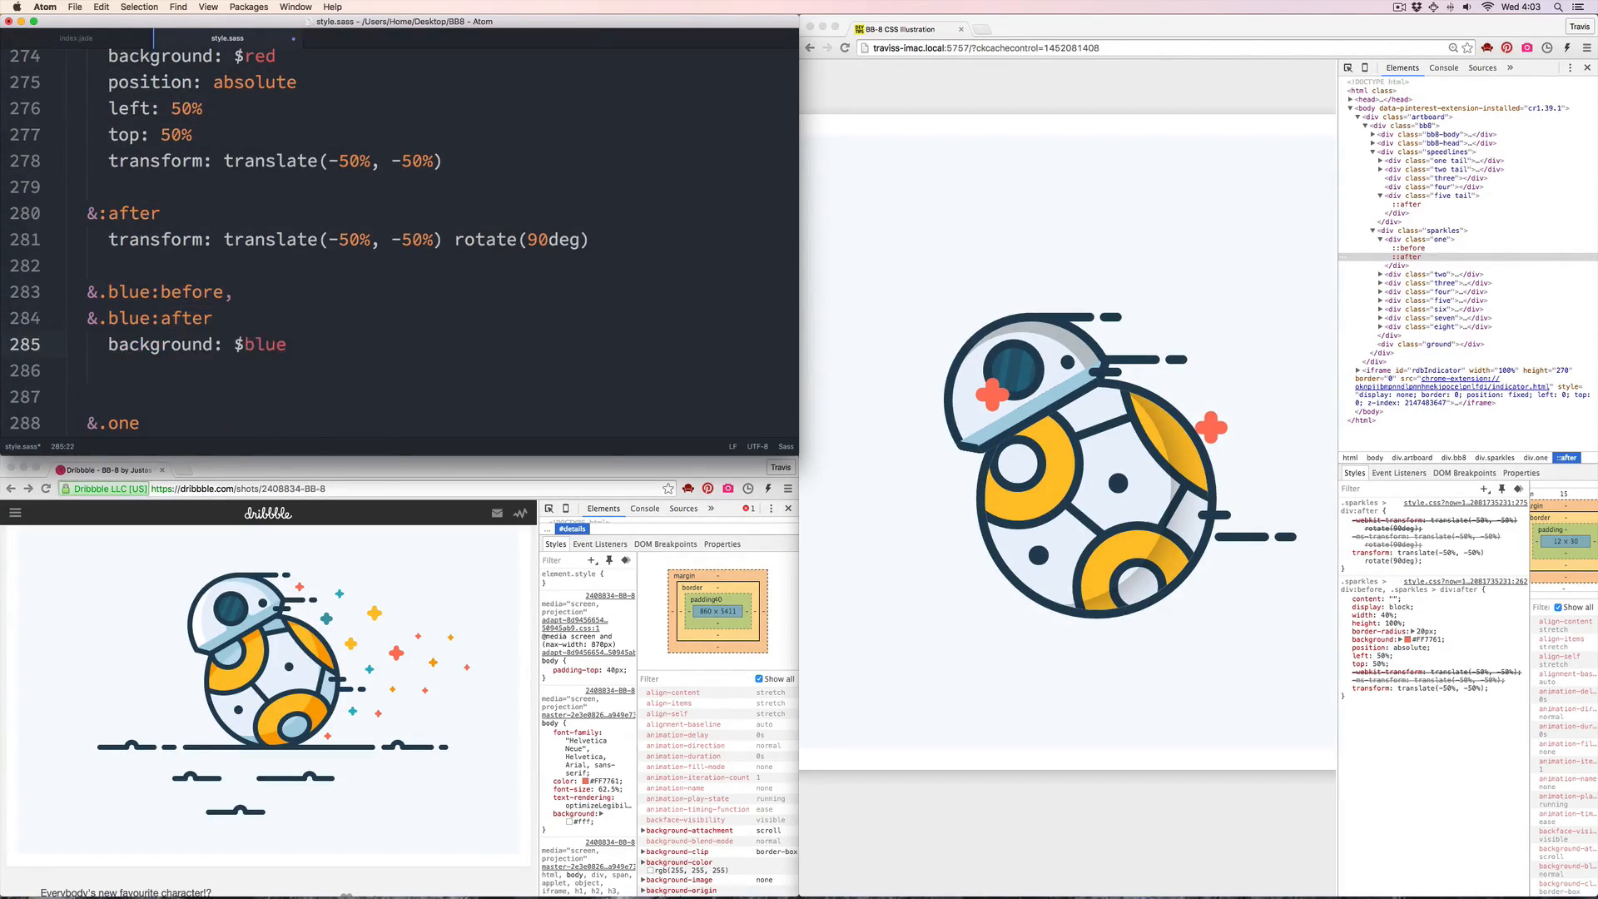
Give the sixteen sparkles blue/orange and small/med classes with top/left positions, then add eight ground elements
left_click(89, 38)
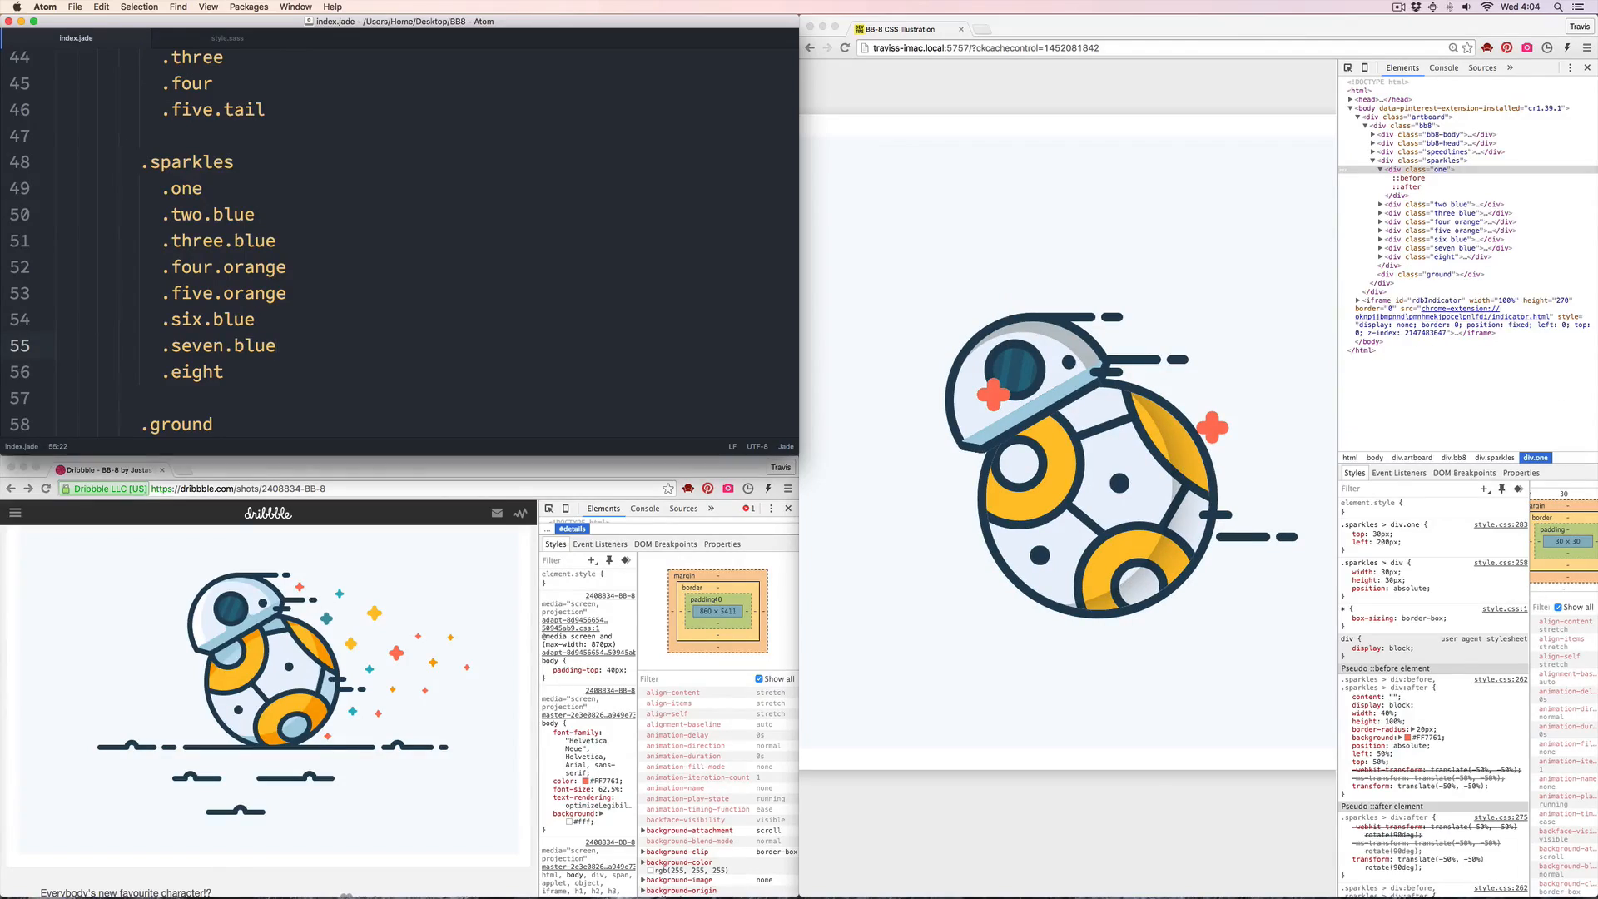
type("&.me")
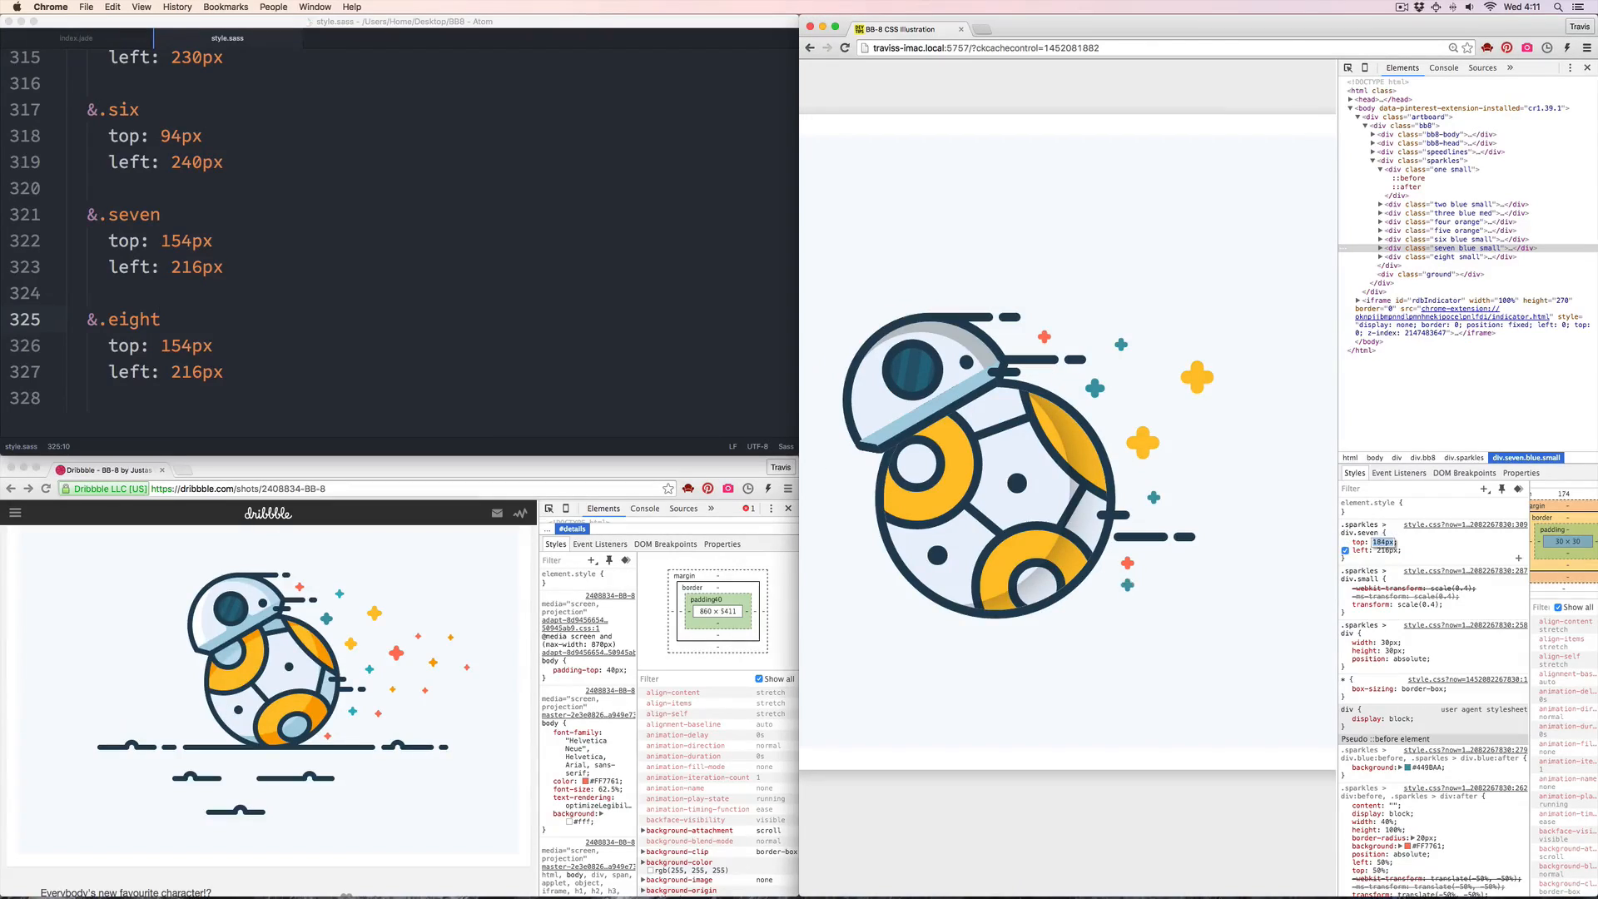
left_click(88, 38)
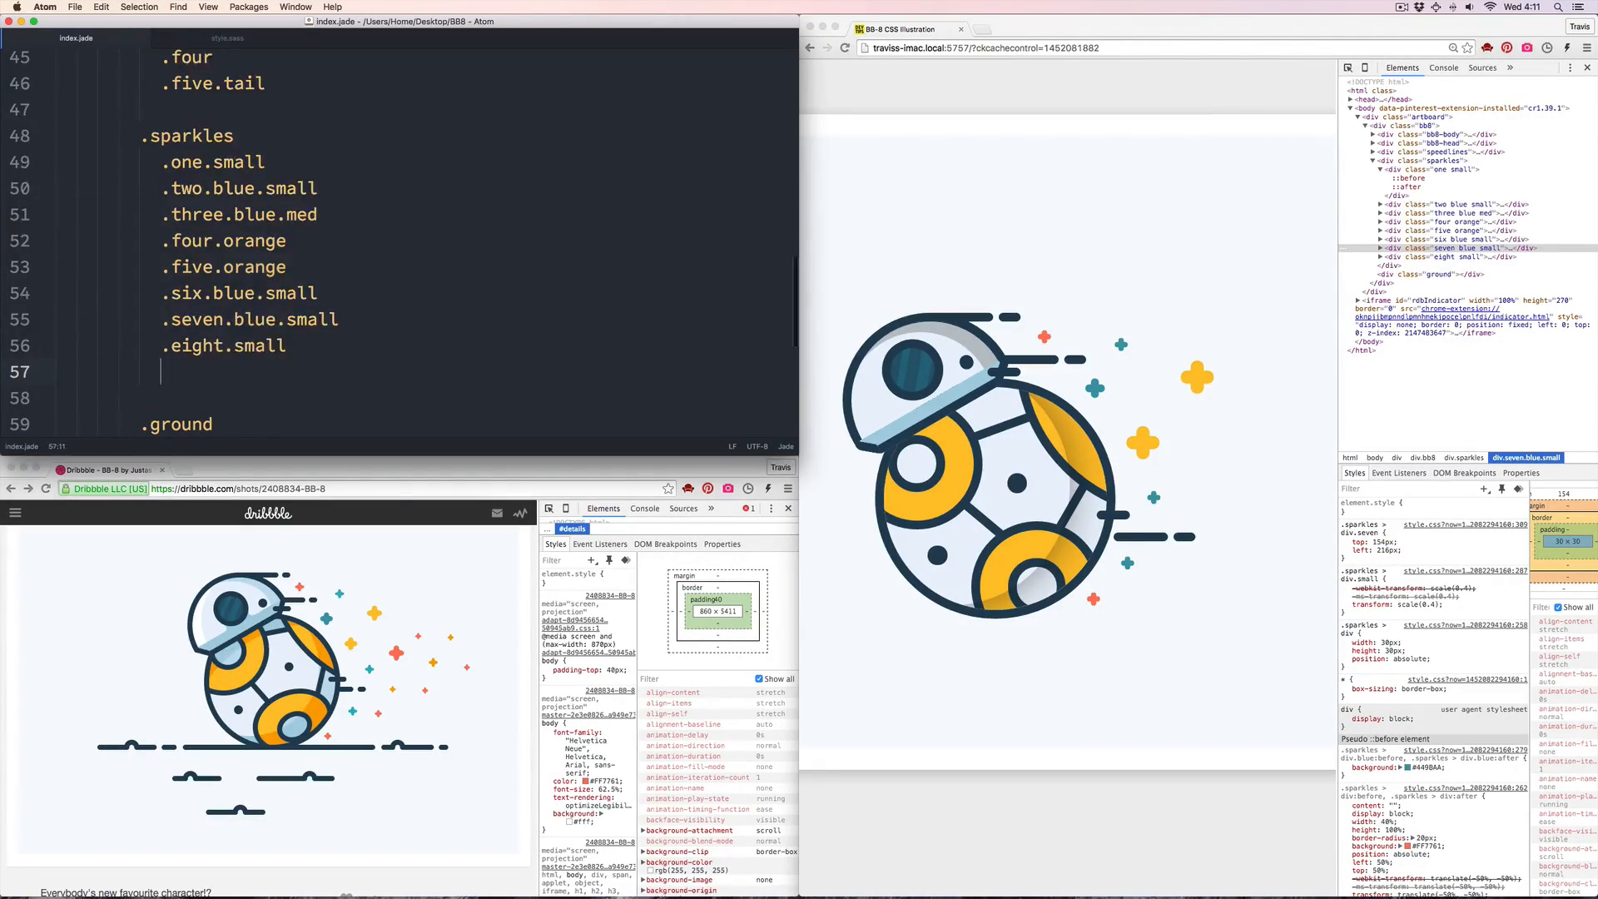
left_click(227, 38)
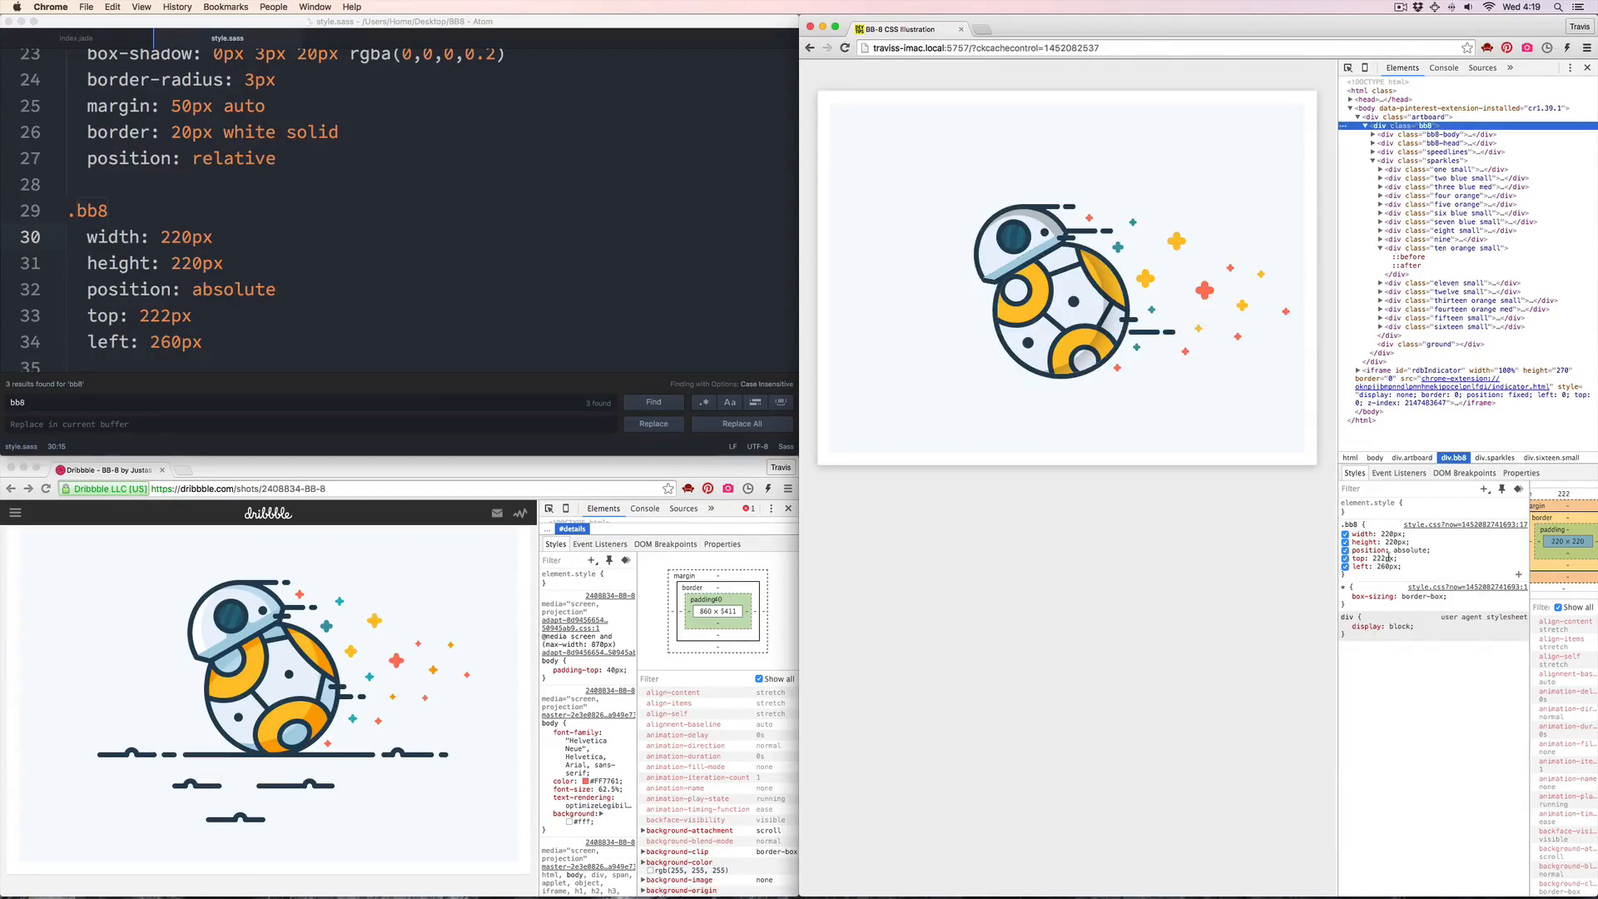
left_click(89, 39)
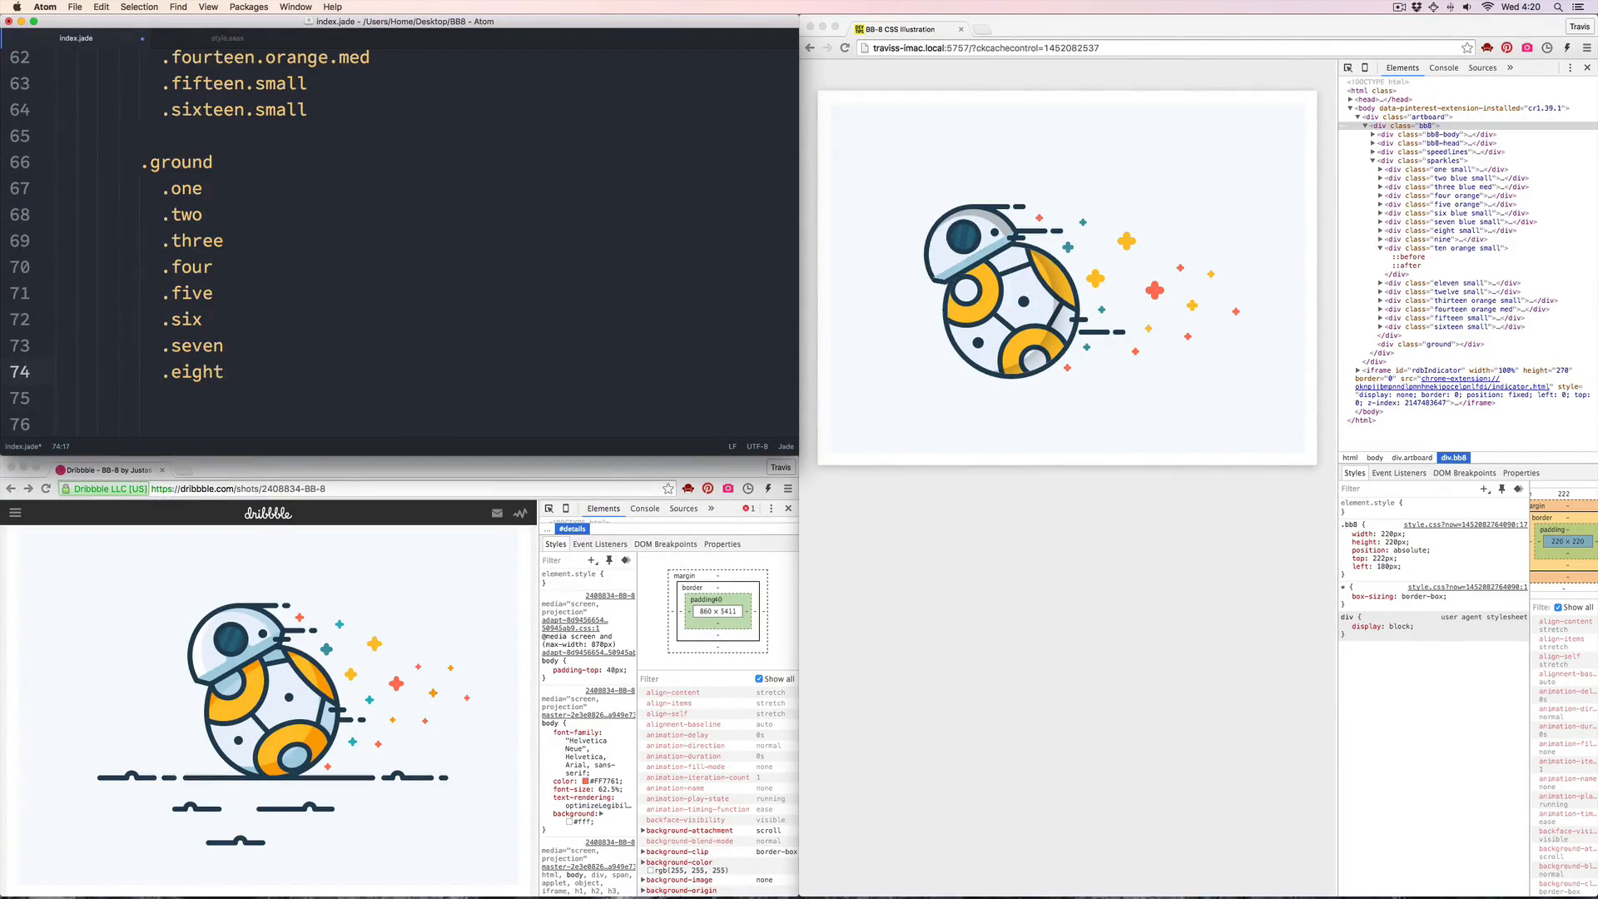
Style .ground > div lines with height, width, $stroke background and 8px border-radius, plus a .bump :after ring
left_click(226, 39)
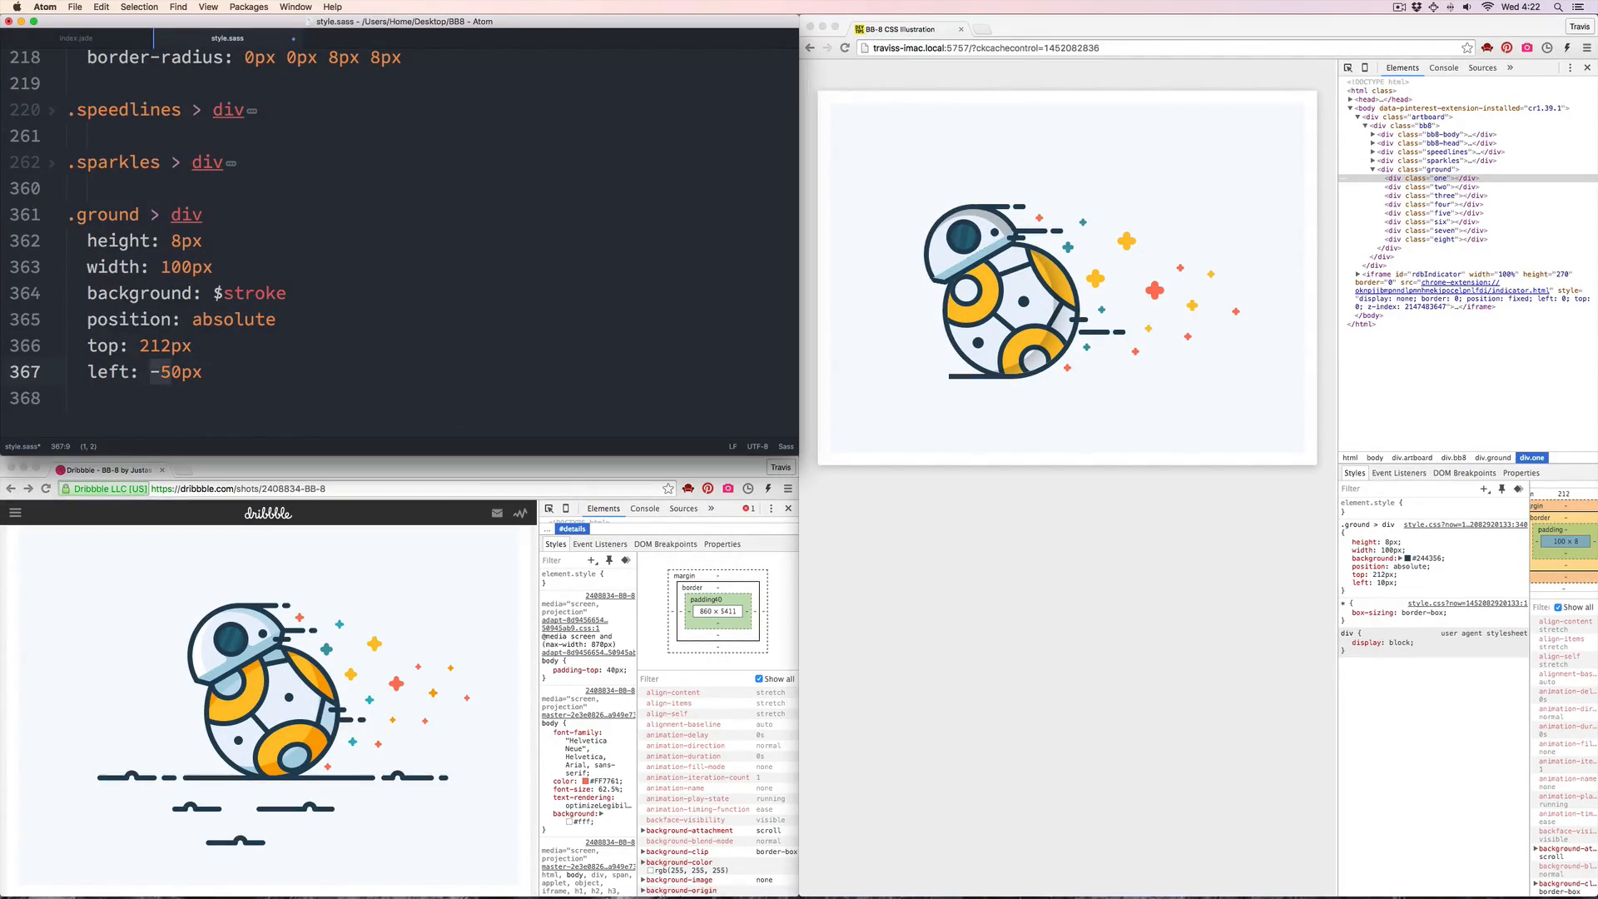
type("border-radius: 8px")
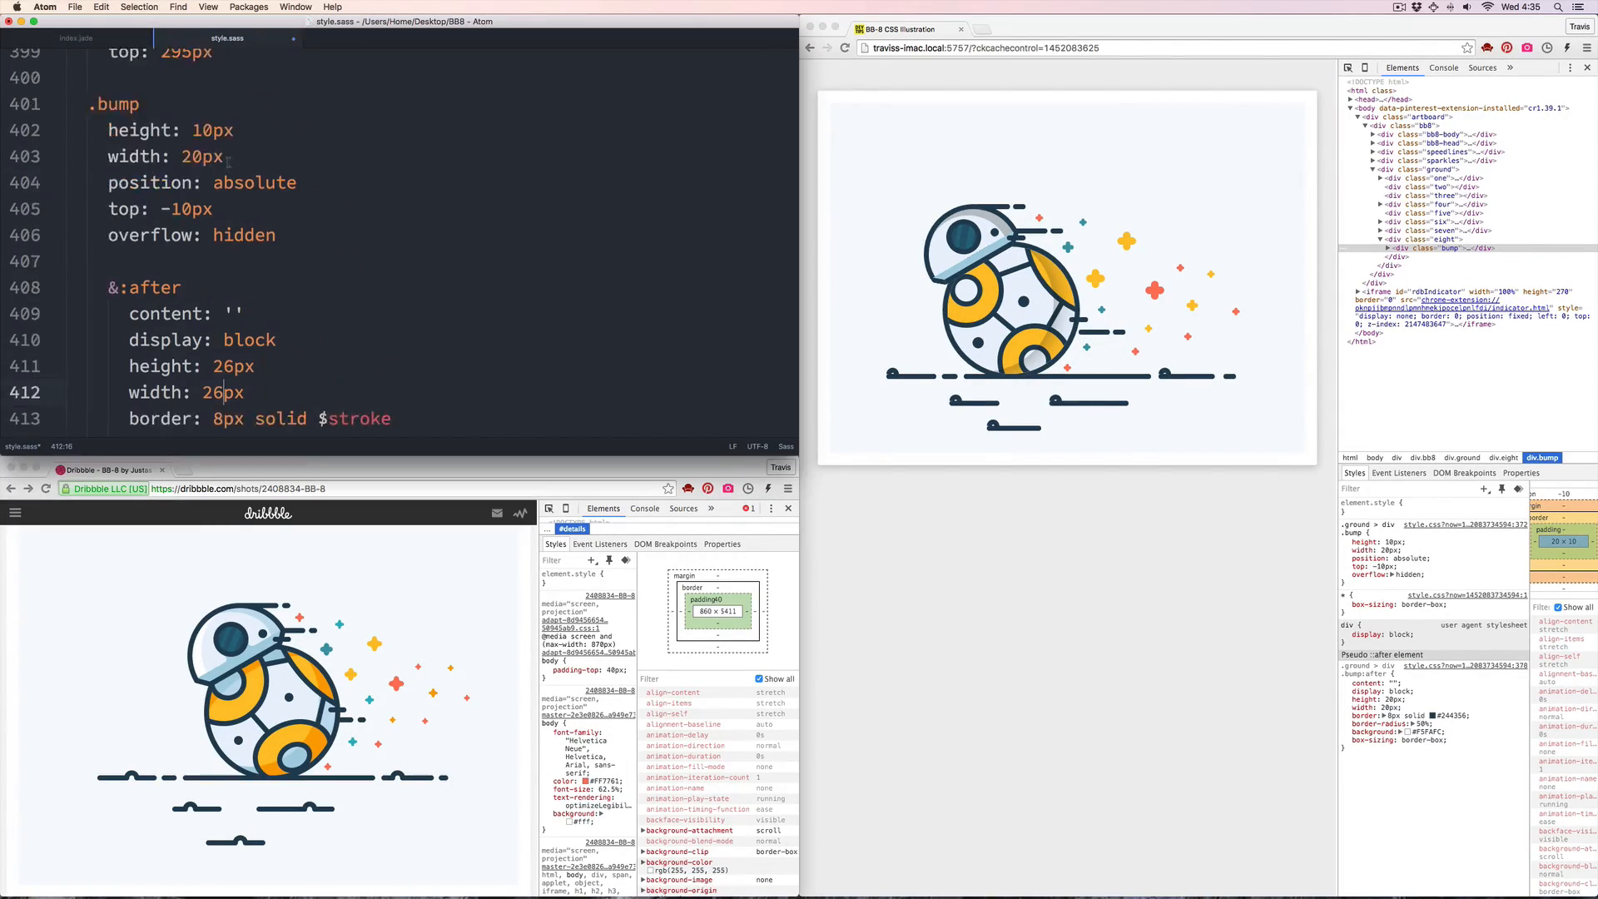
Add animation: spin 1s linear infinite to .bb8-body and finish positioning the ground bumps
scroll("down", 3)
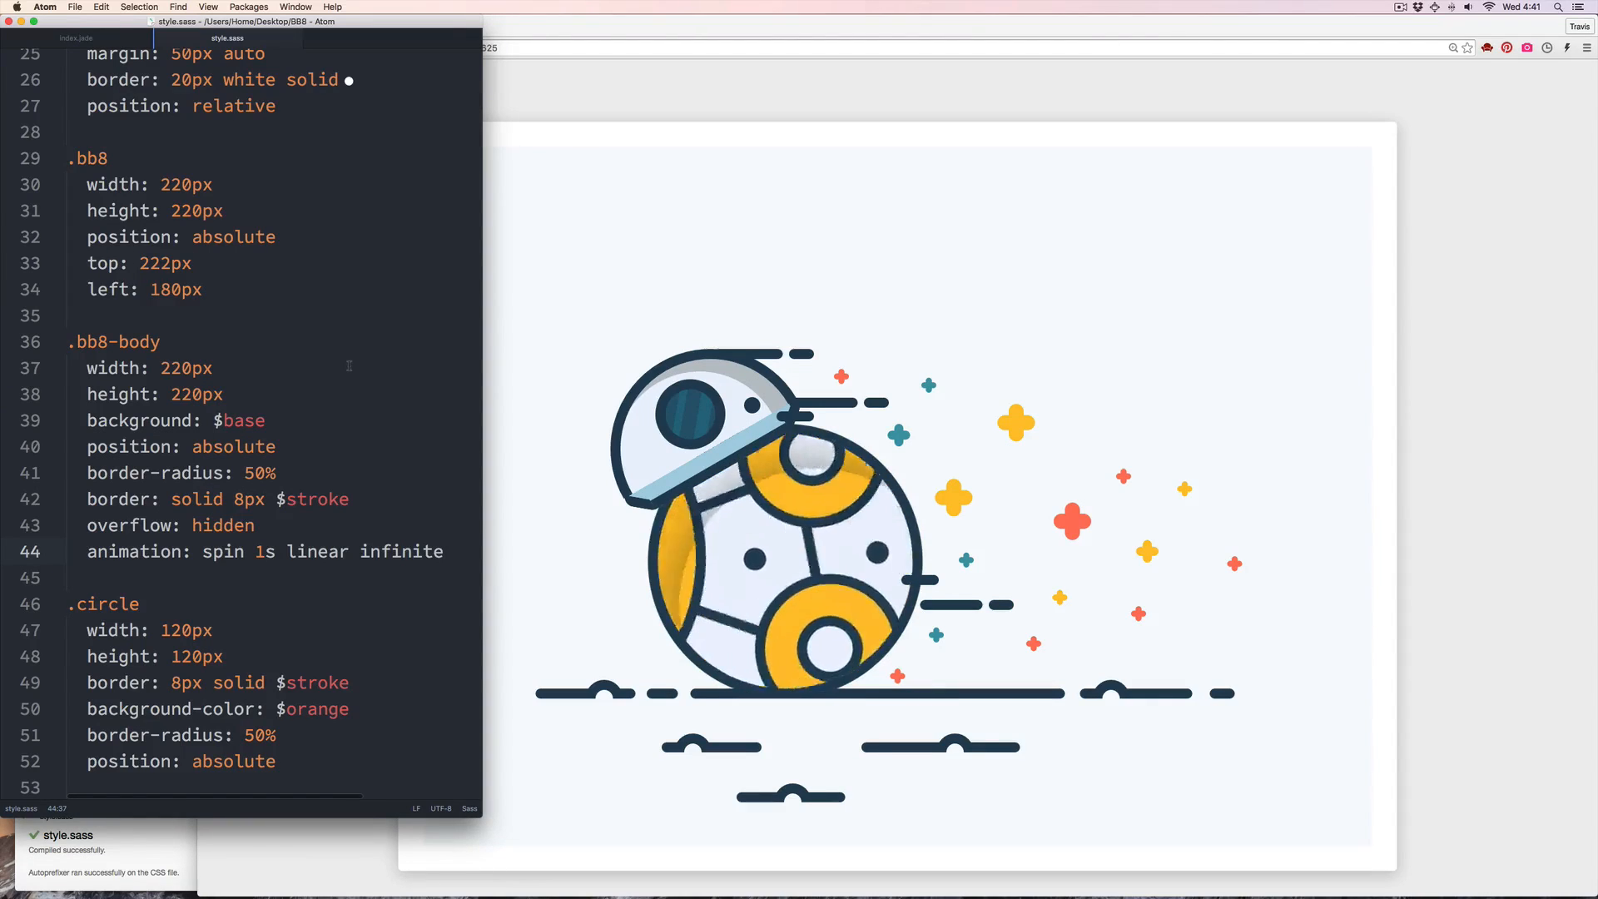
Search style.sass and edit the .body-shadow rule's box-shadow and position
left_click(78, 39)
type(".body-shadow-")
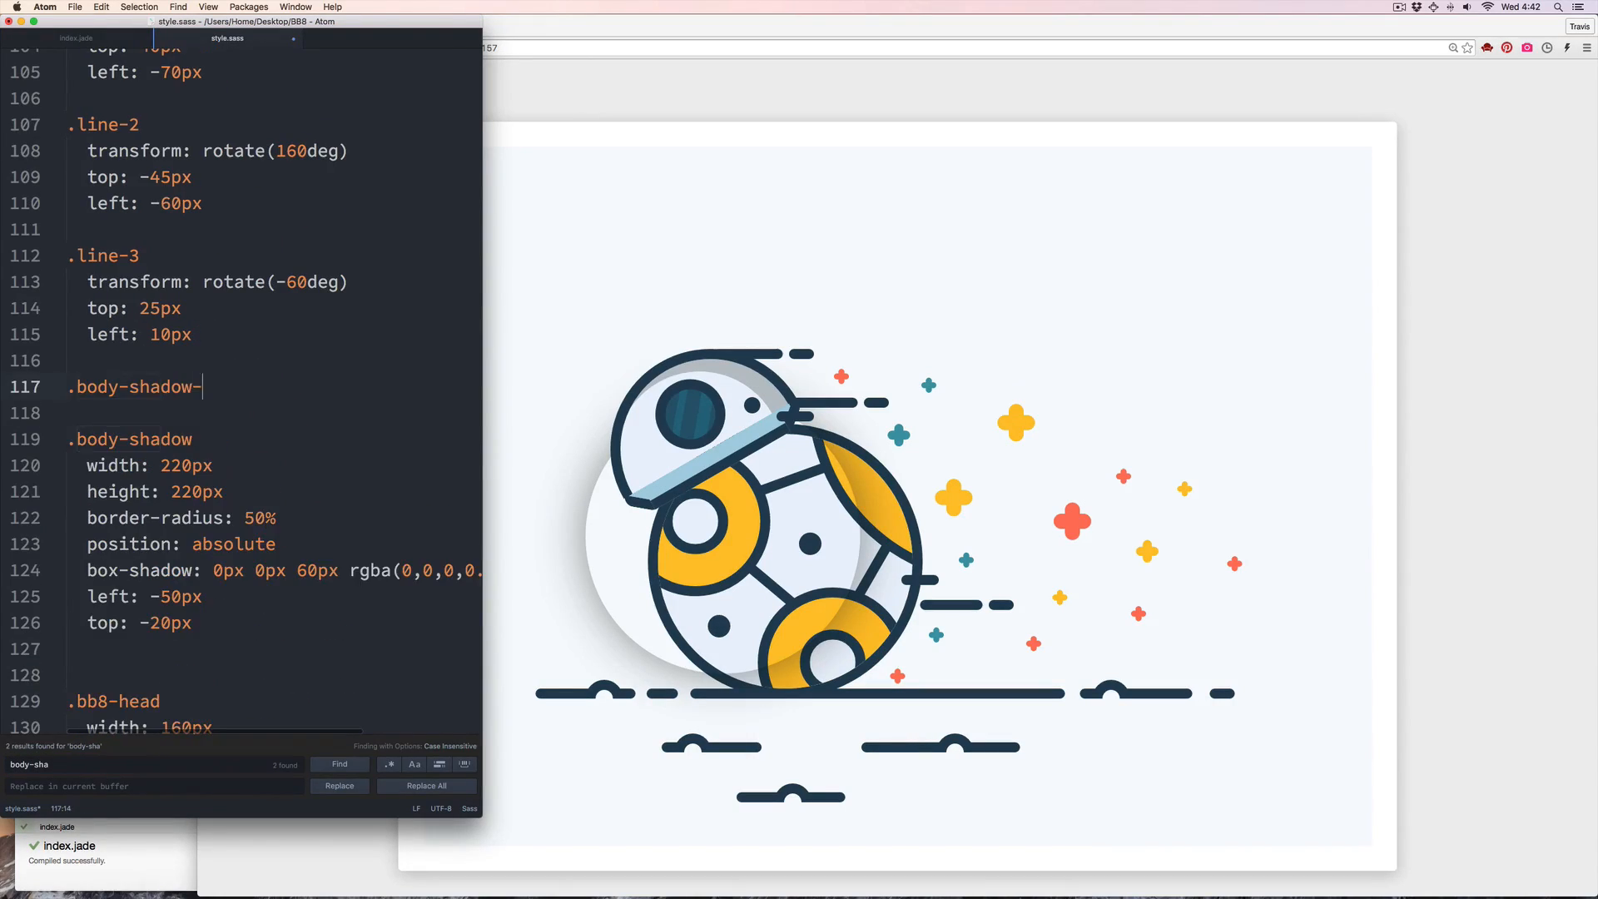
type("anima")
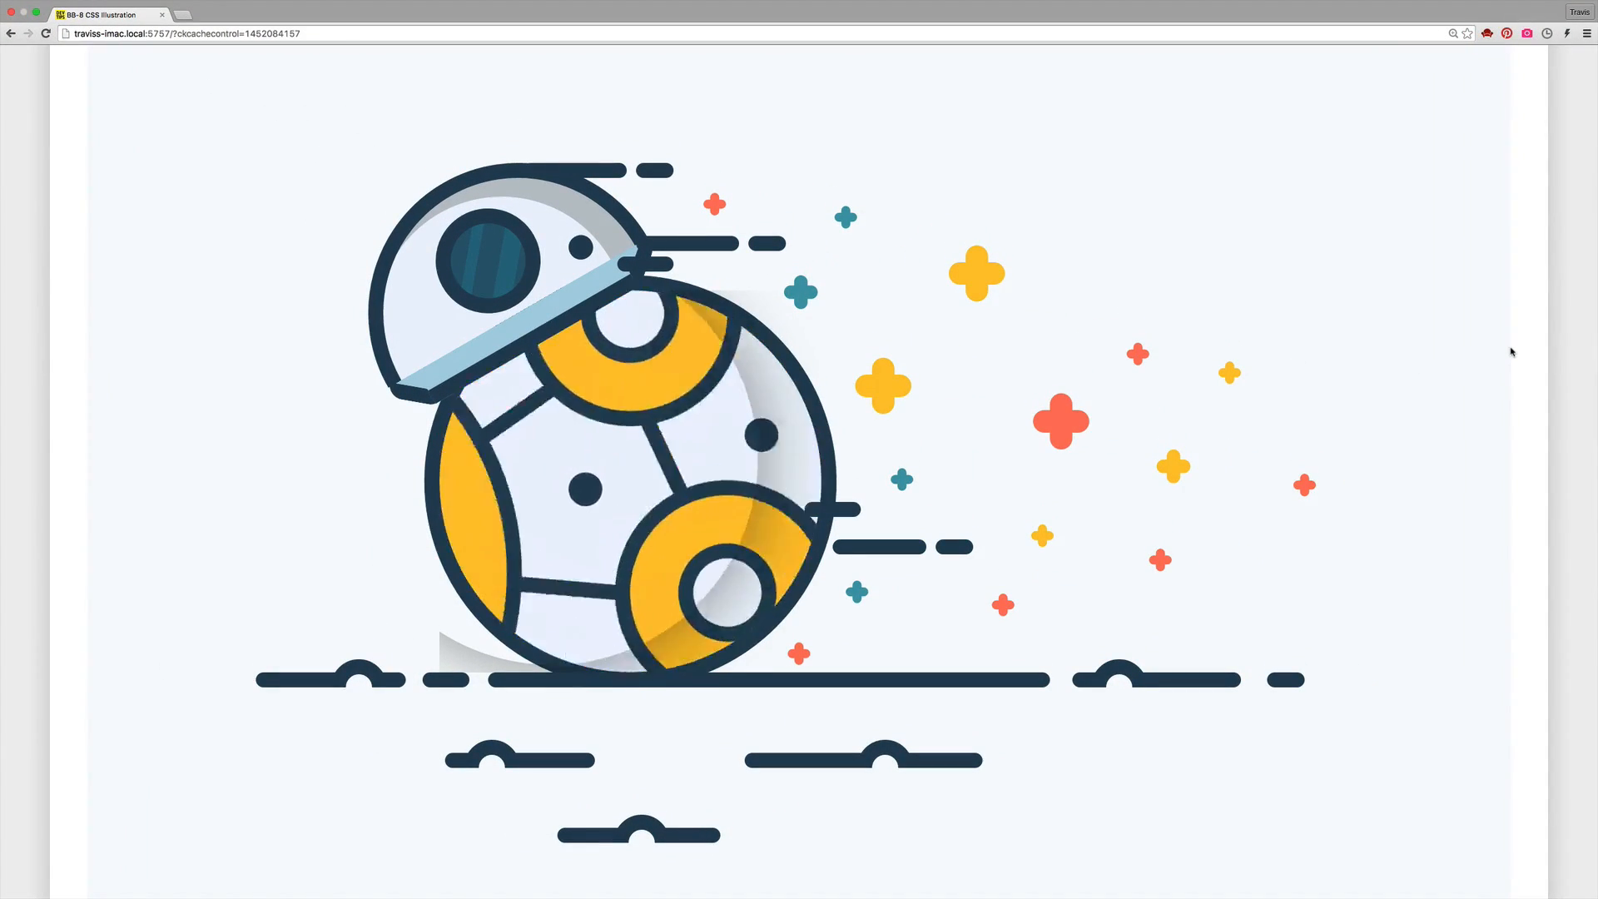
mouse_move(524, 689)
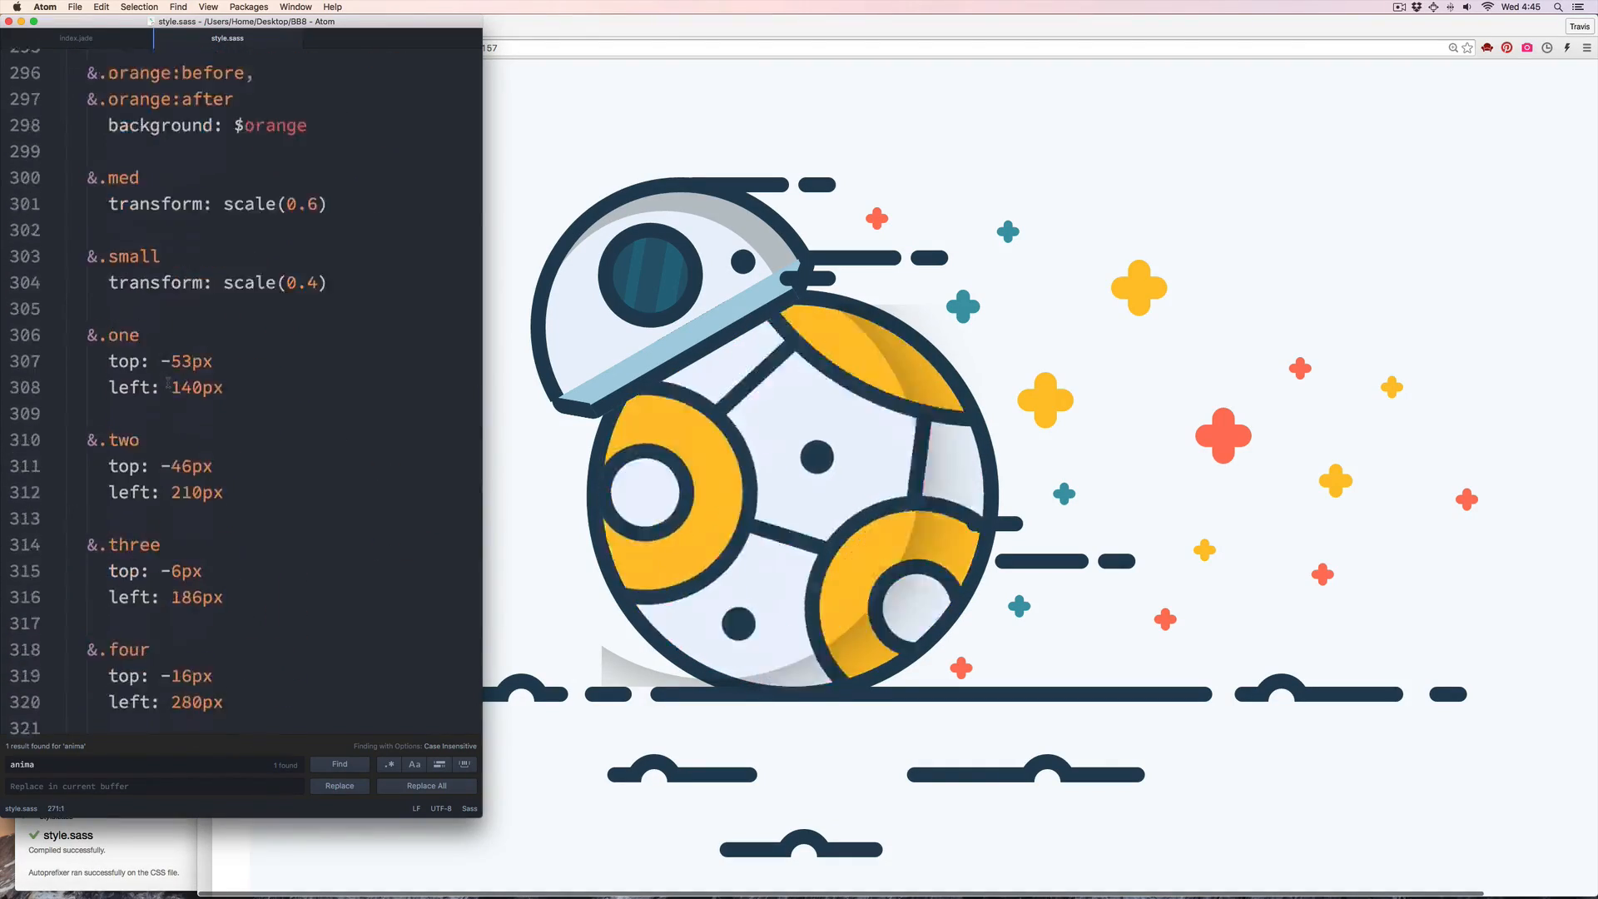
Tag sparkles with .pulse classes, define &.pulse and &.pulse-1 animations, and start animation: move on .bump
left_click(90, 39)
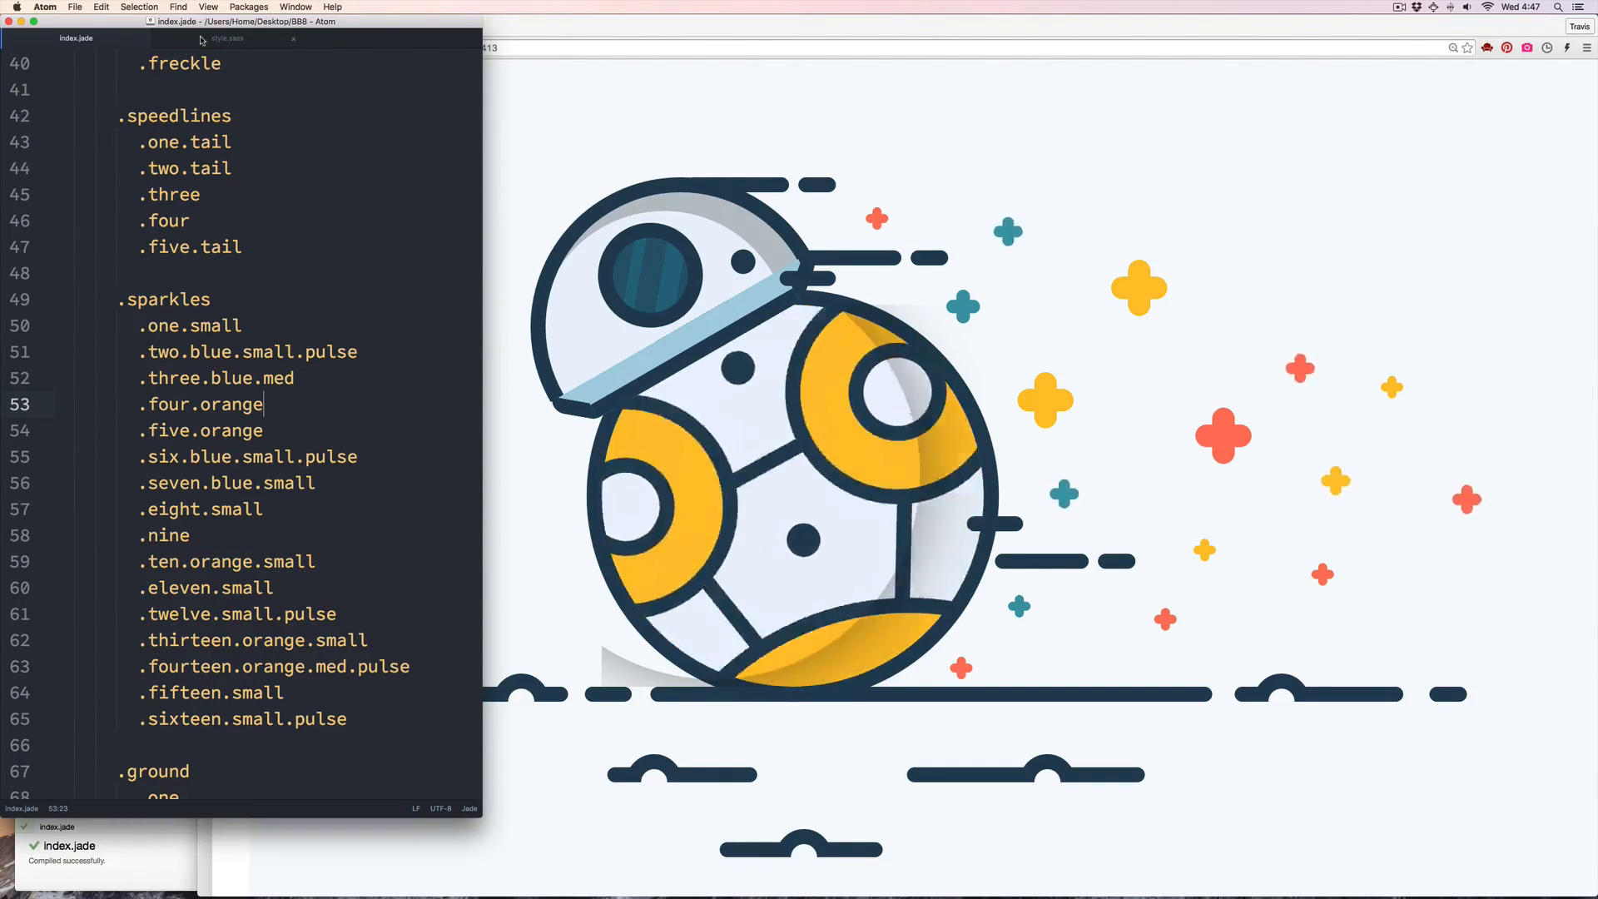
left_click(235, 38)
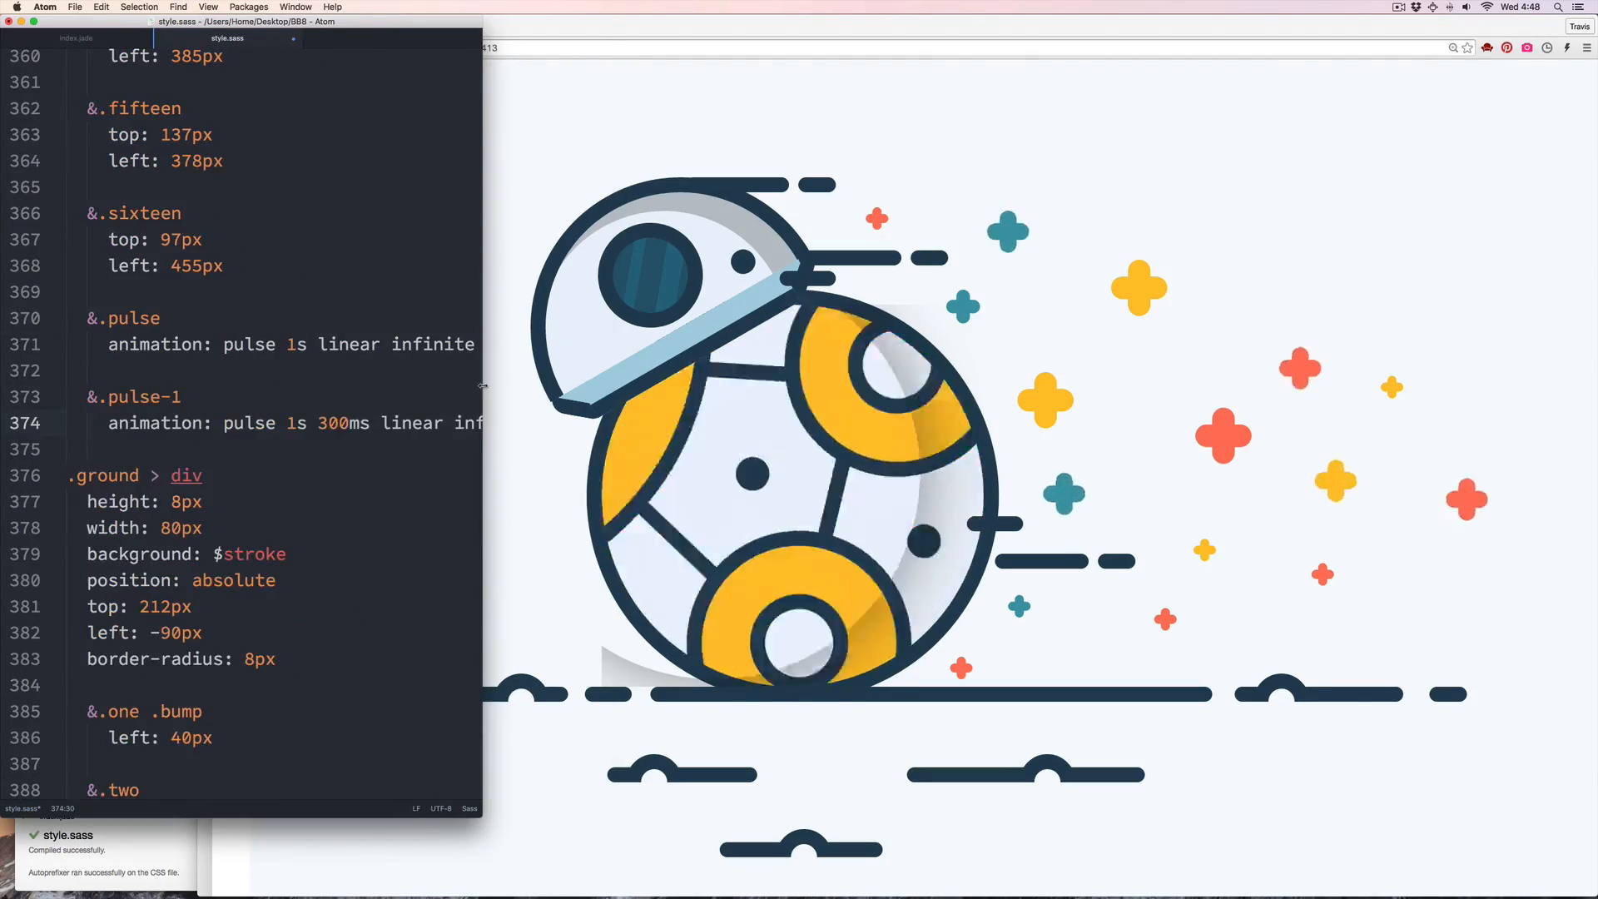
left_click(75, 39)
type("animation: move 1s")
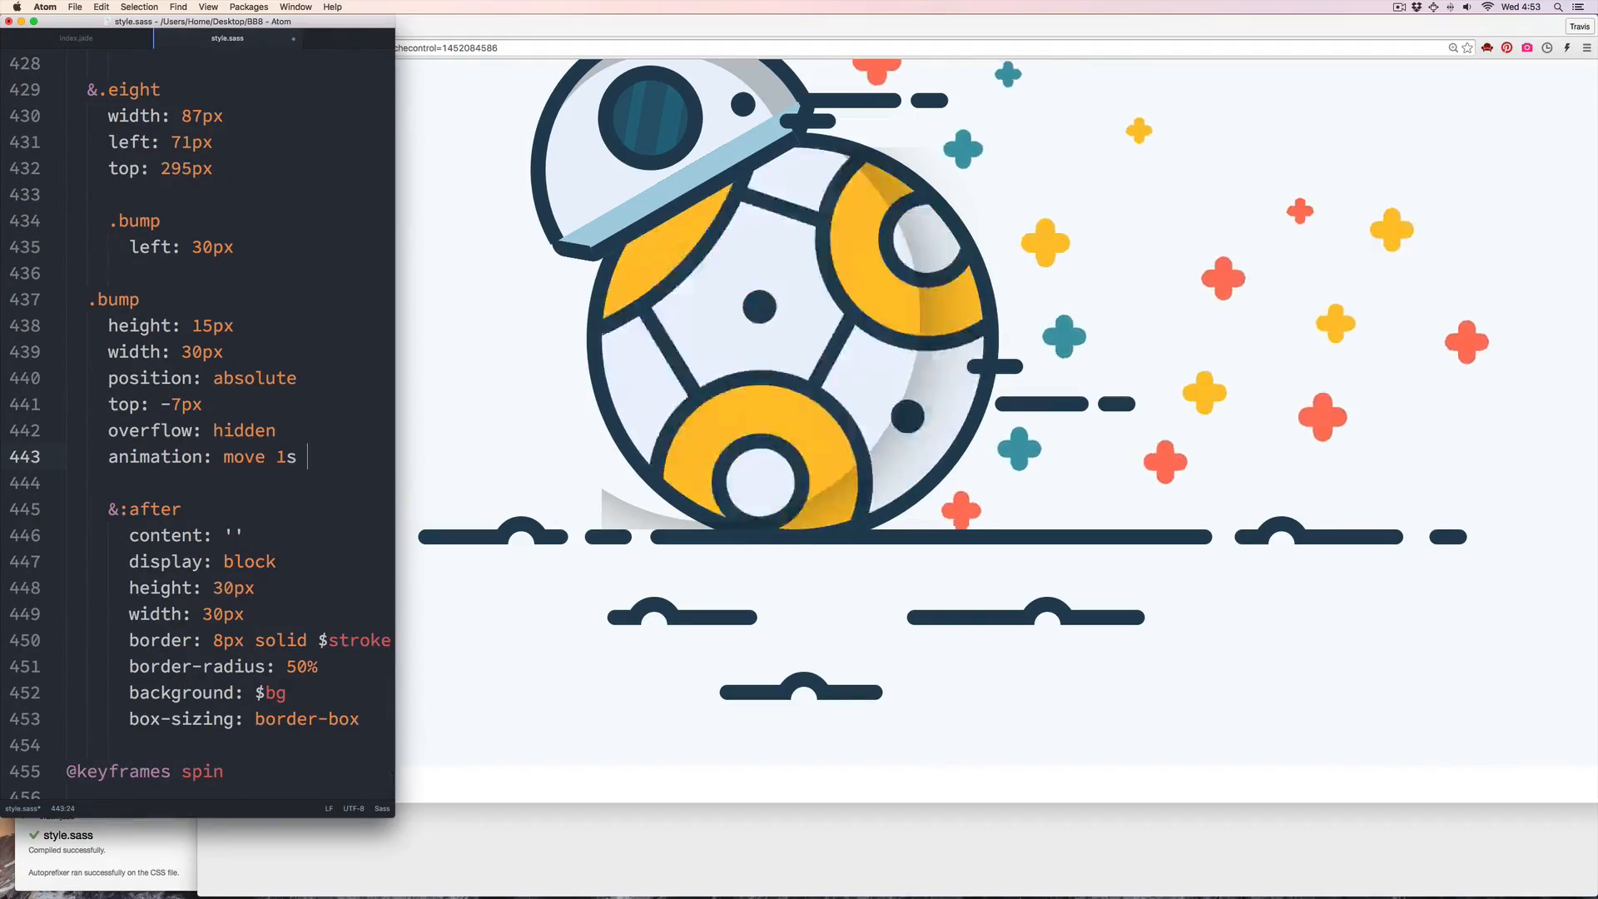
Add &.move-1 and &.move-2 variants under .bump, each with its own animation
scroll("down", 3)
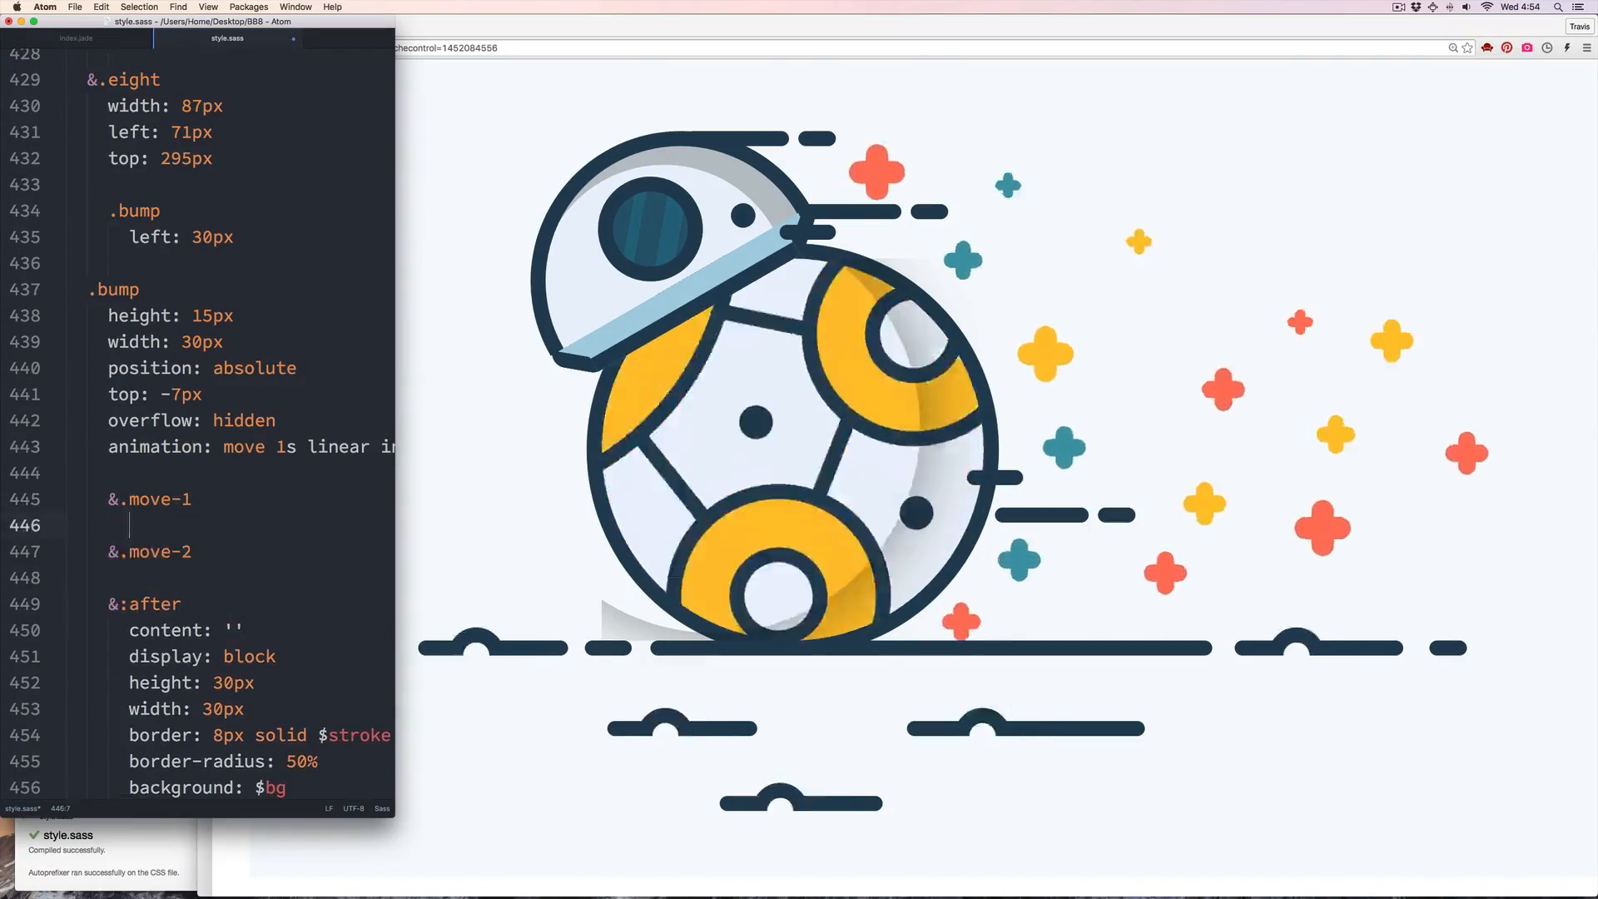
left_click(90, 40)
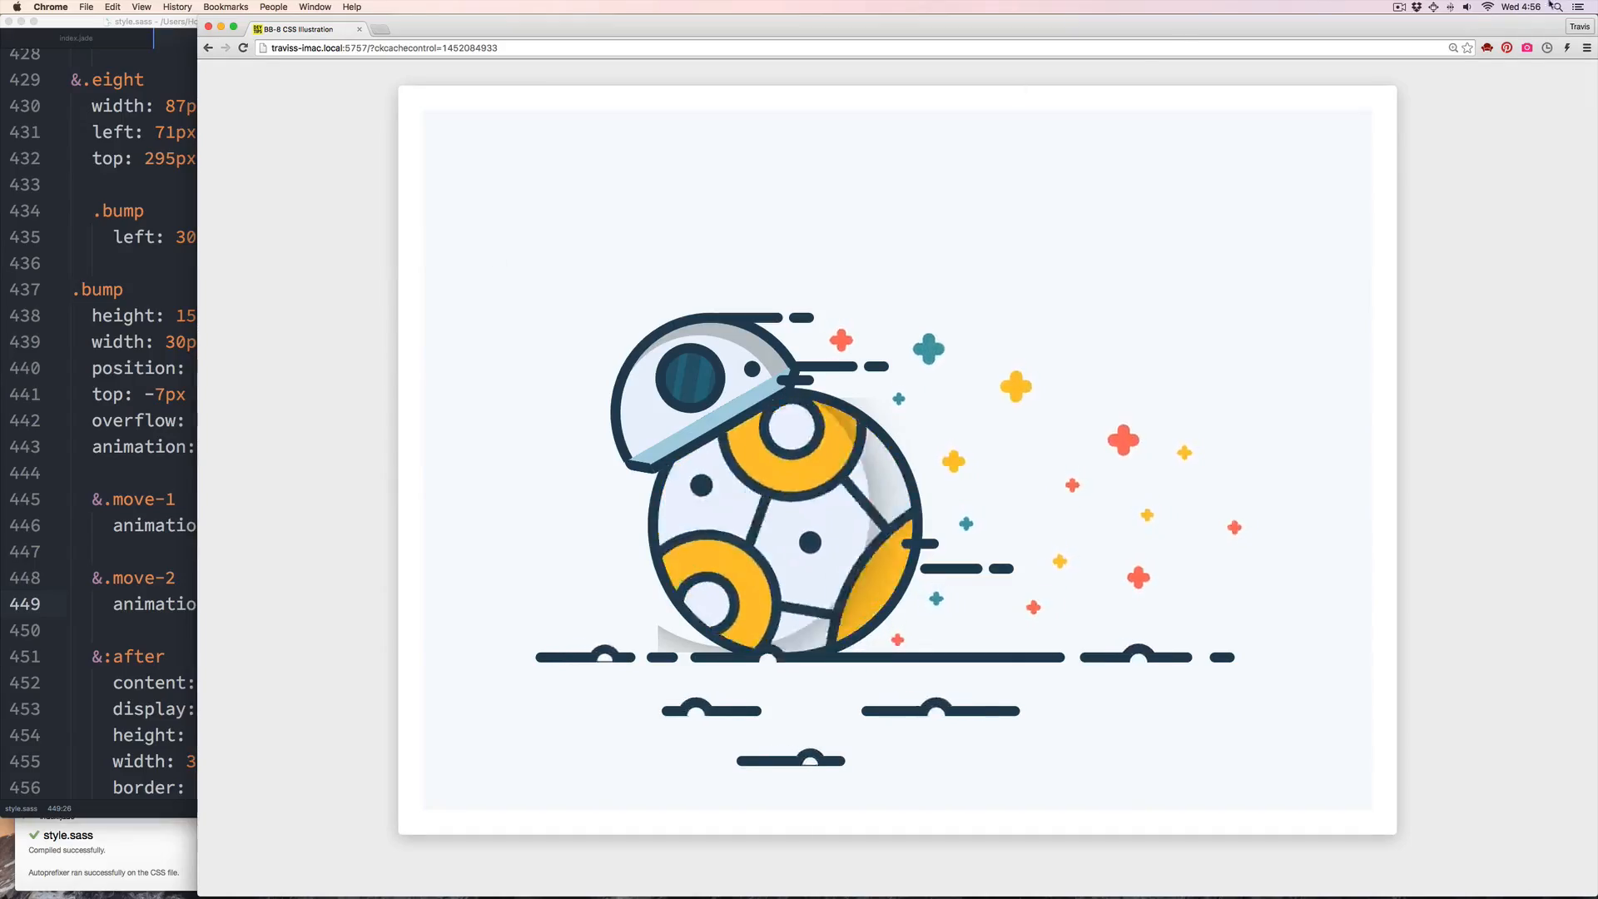
left_click(1398, 7)
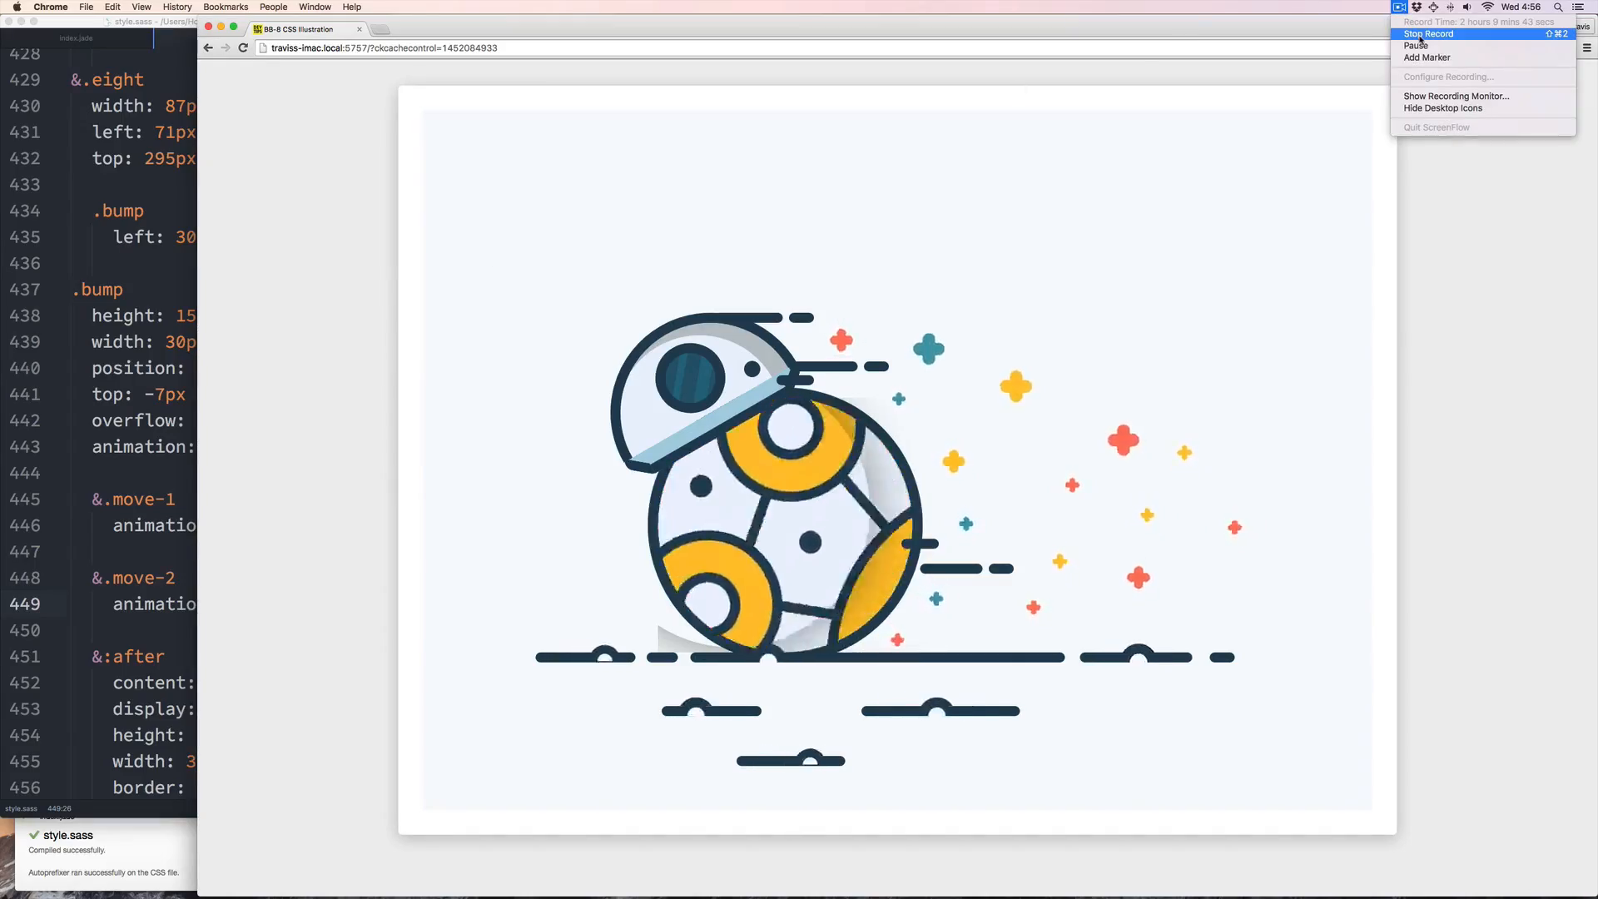
left_click(1425, 34)
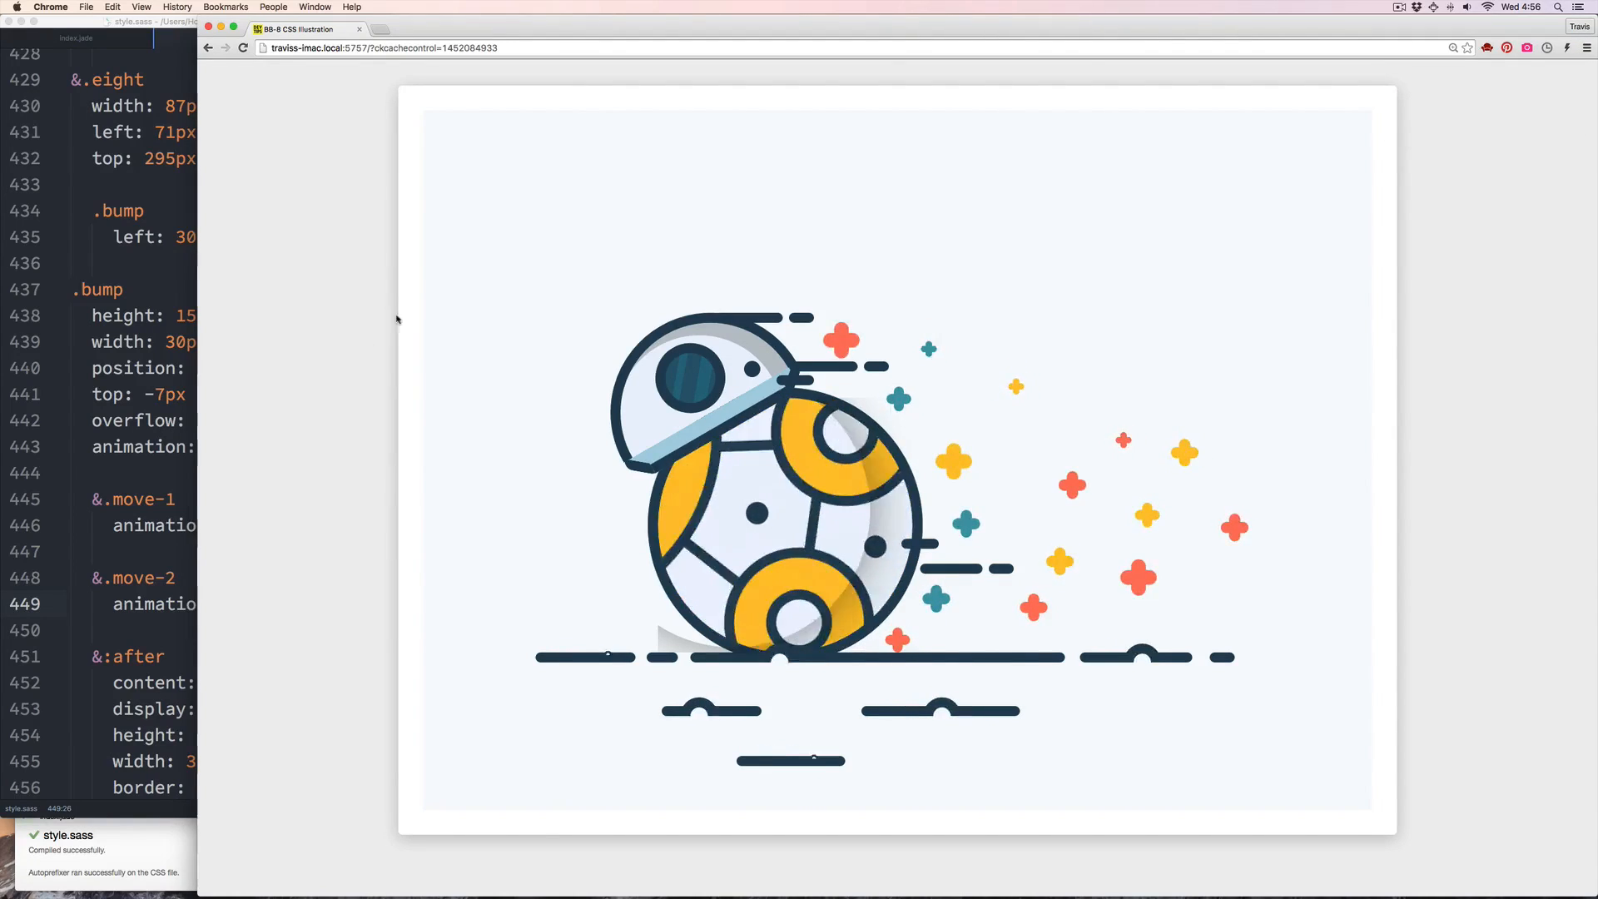